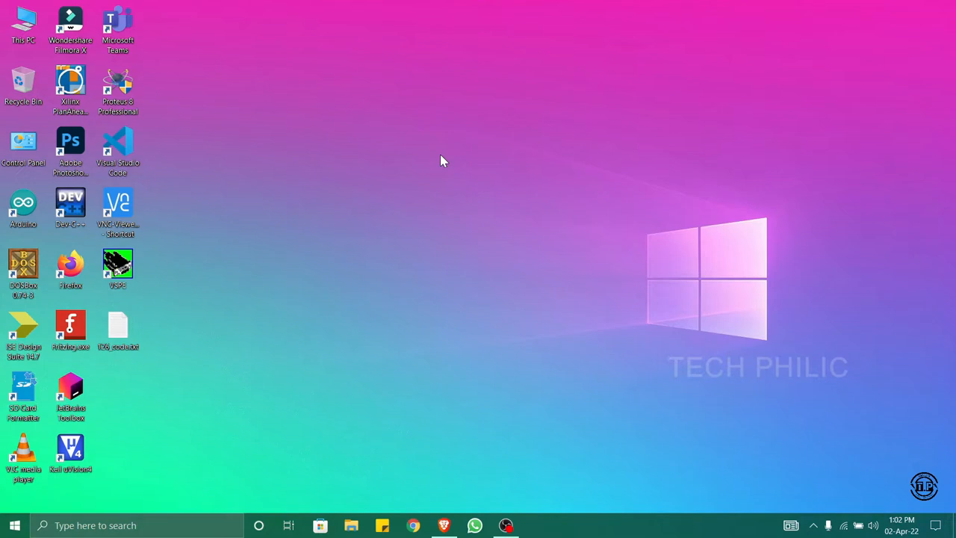
pyautogui.moveTo(457, 168)
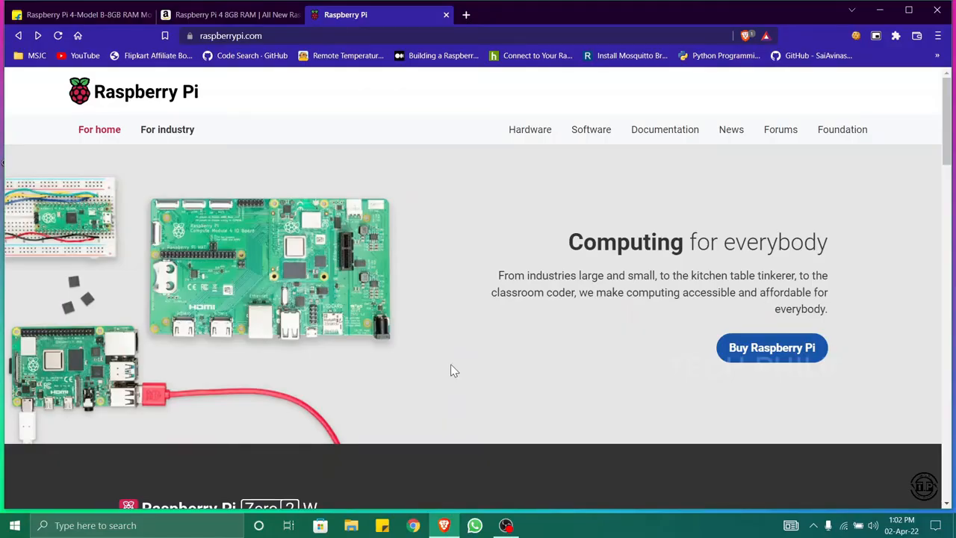
pyautogui.moveTo(237, 109)
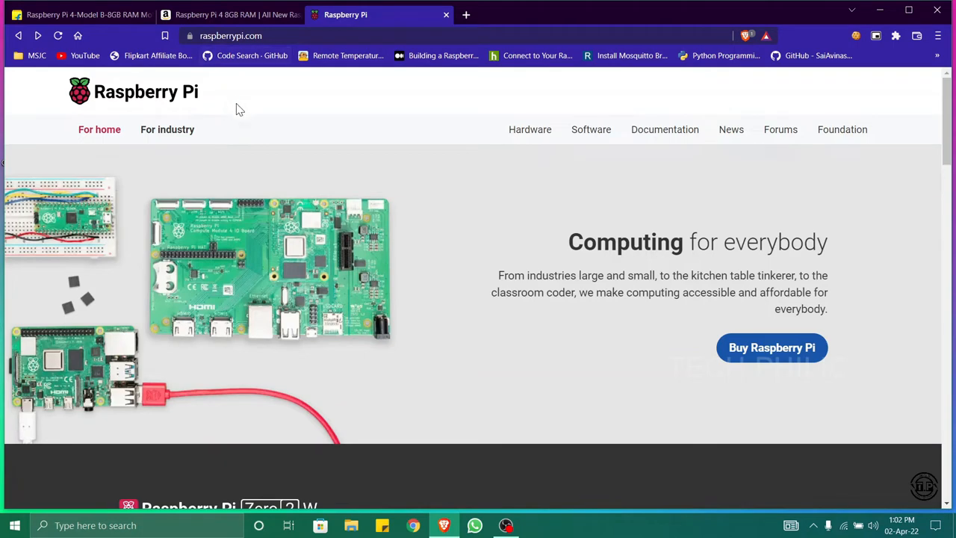
# Switch to the Flipkart tab, dismiss the Brave notification, and scroll to the ₹8,450 sold-out listing
pyautogui.click(82, 14)
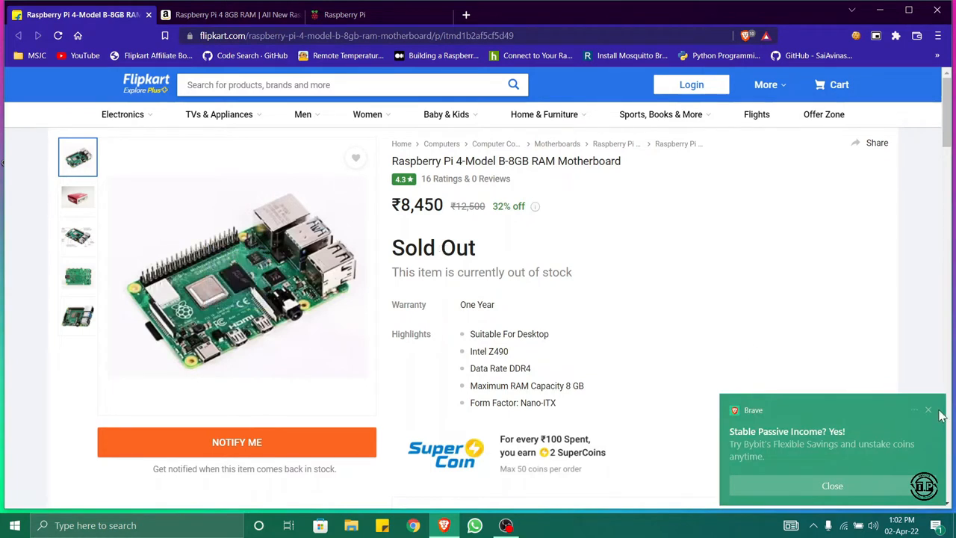
pyautogui.click(832, 486)
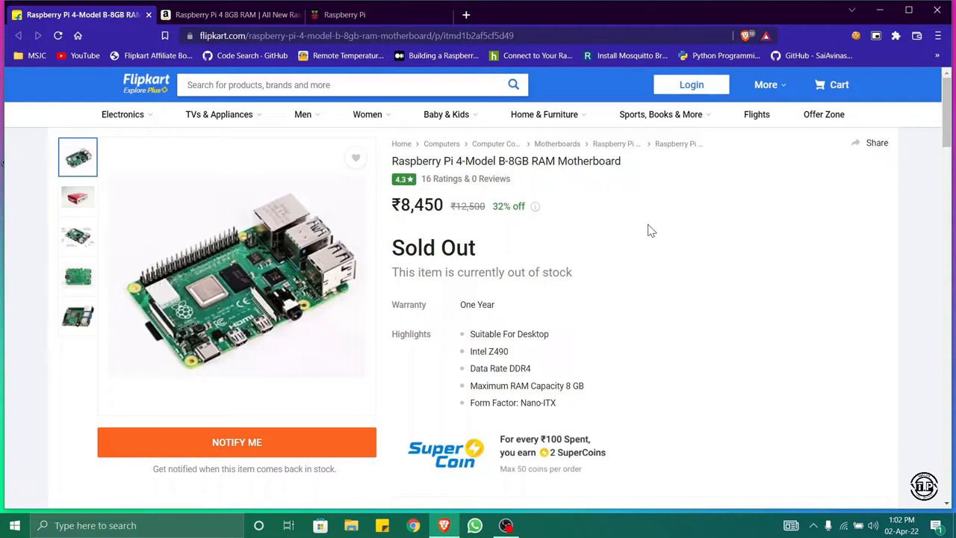
pyautogui.scroll(-3)
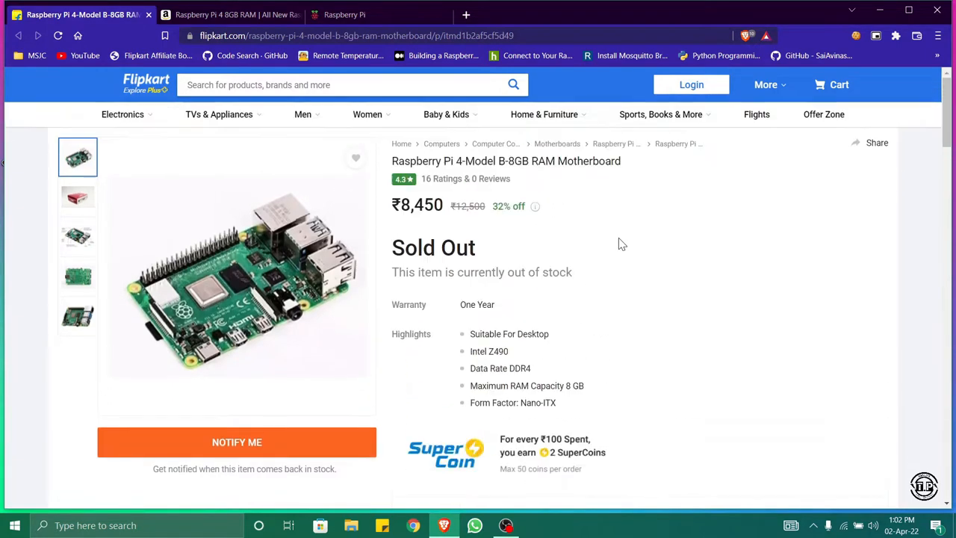
pyautogui.scroll(-3)
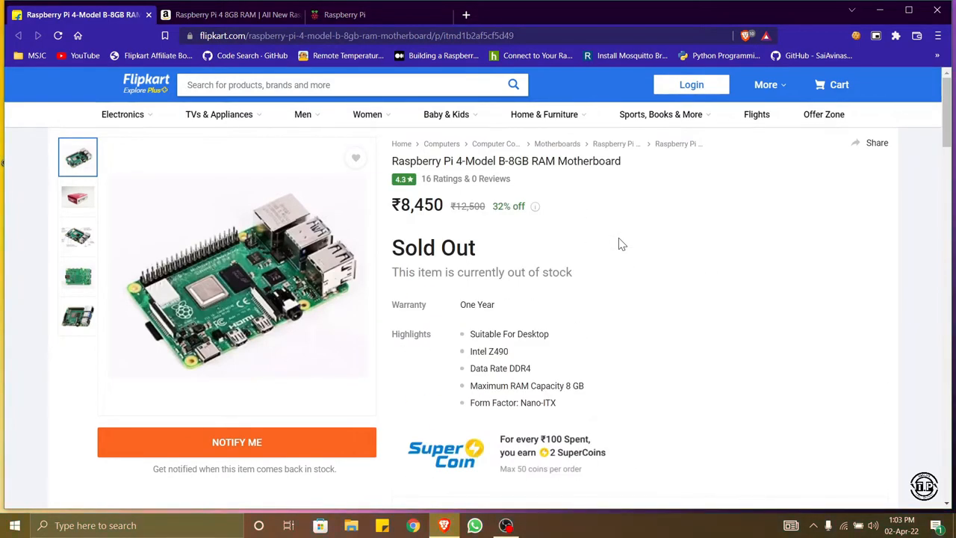
pyautogui.moveTo(382, 231)
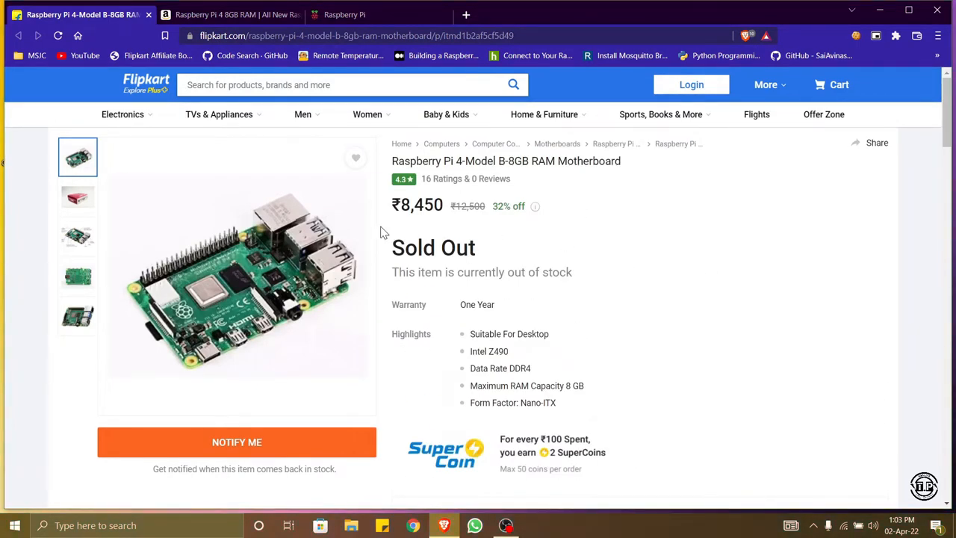
pyautogui.moveTo(565, 254)
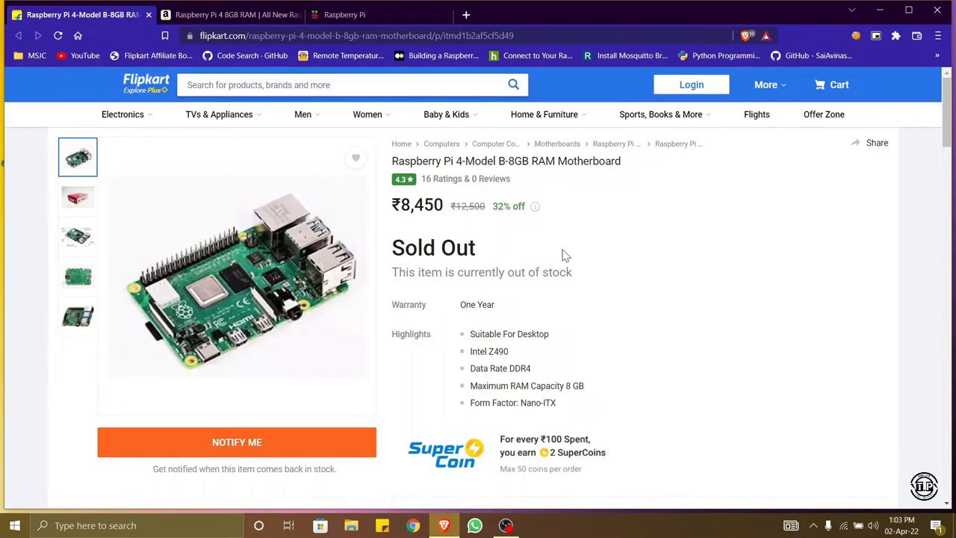
pyautogui.moveTo(597, 239)
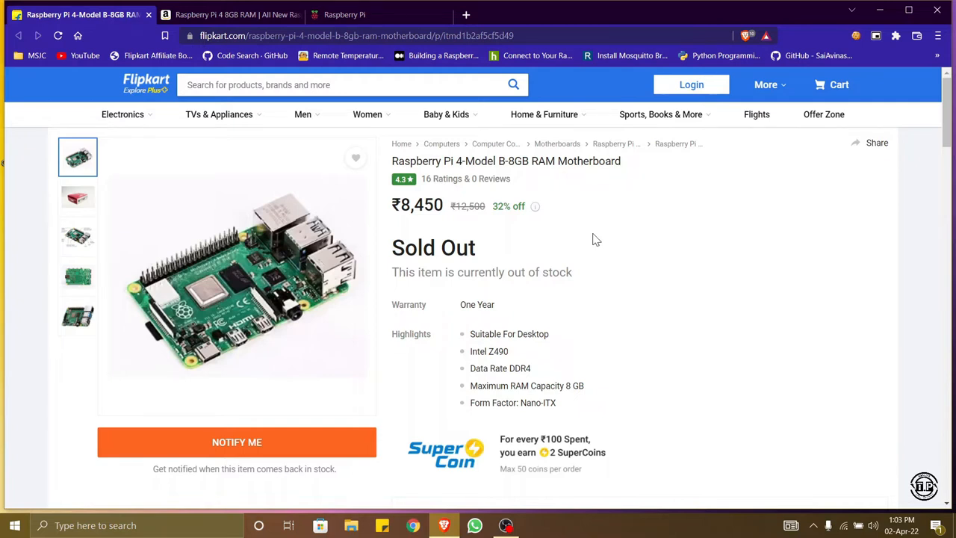
pyautogui.moveTo(592, 246)
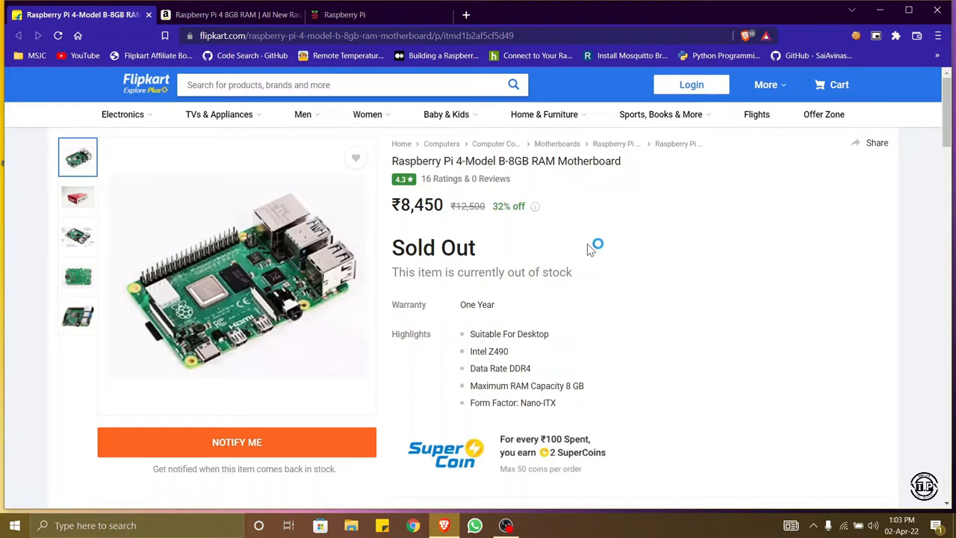
pyautogui.moveTo(601, 275)
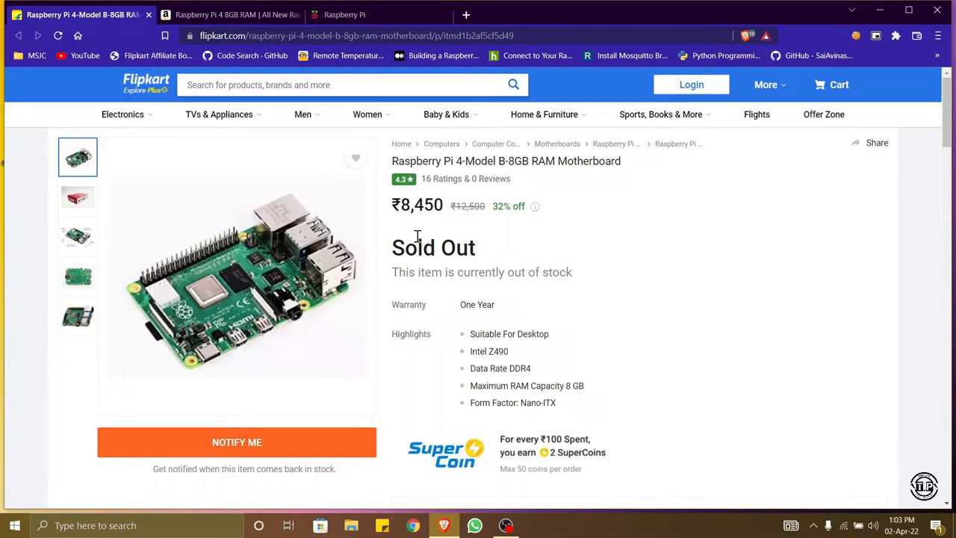
# Switch to the Amazon tab and scroll to the RAM style options showing 8 GB at ₹19,995
pyautogui.click(224, 14)
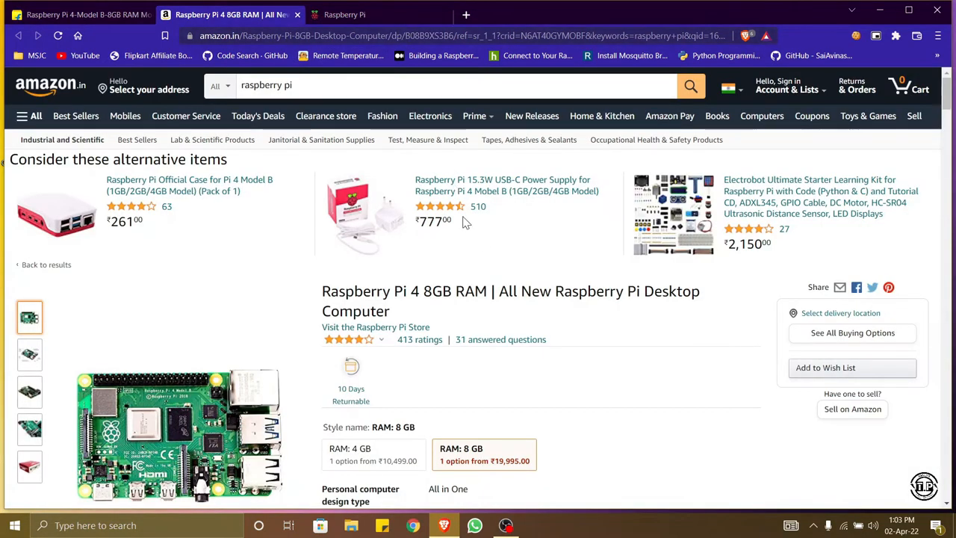
pyautogui.scroll(-3)
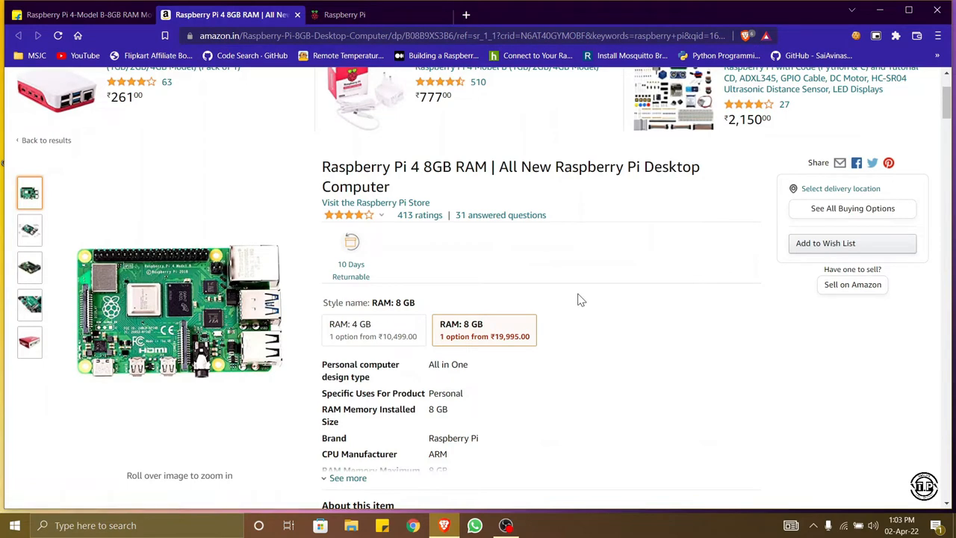
pyautogui.scroll(-3)
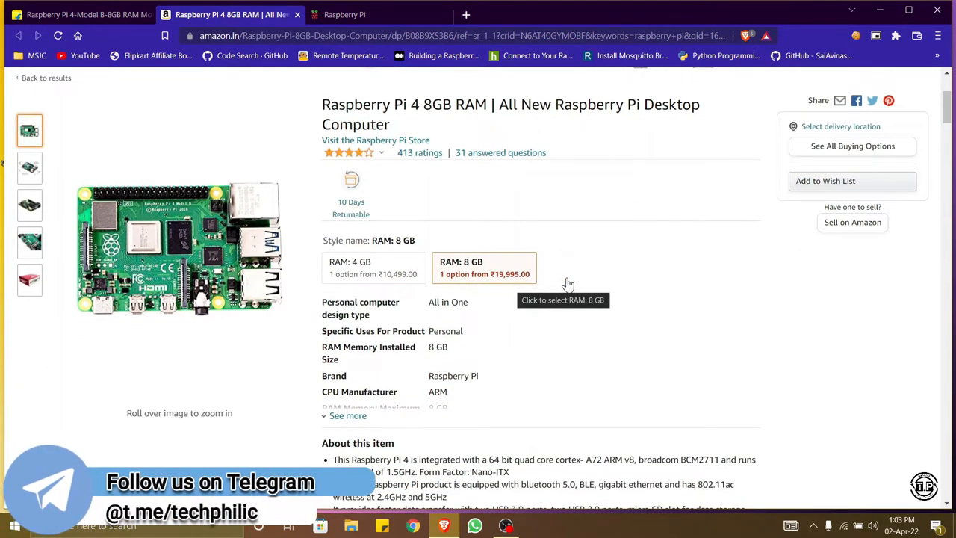
pyautogui.scroll(-3)
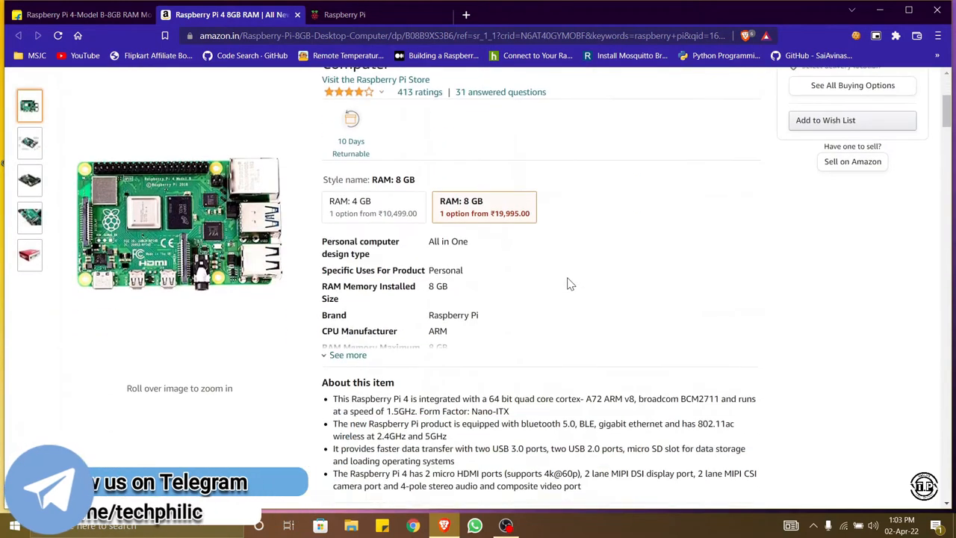
pyautogui.scroll(3)
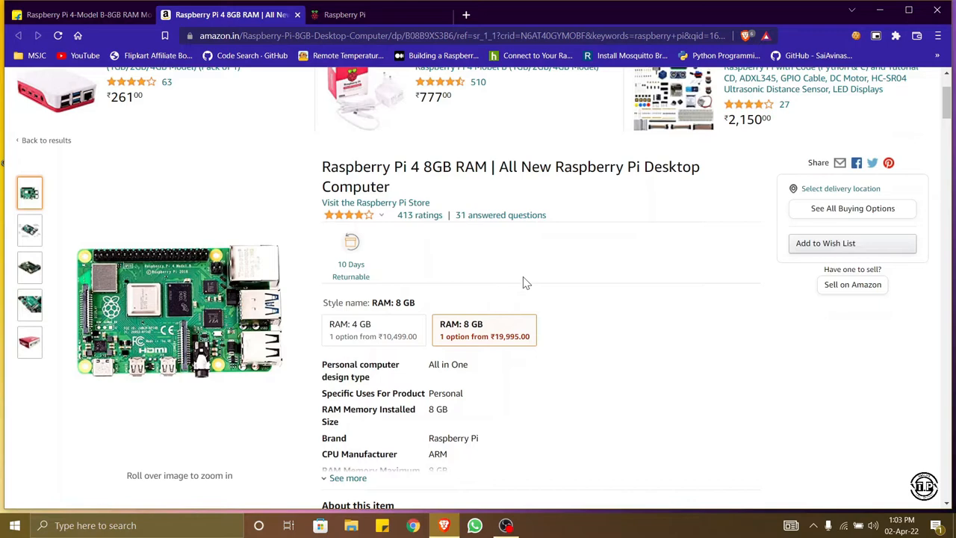
pyautogui.scroll(-3)
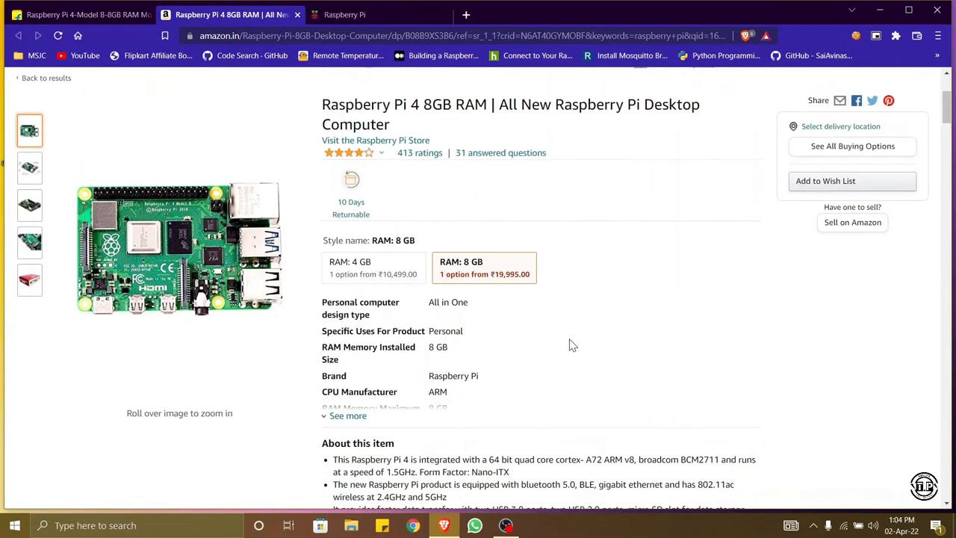
pyautogui.moveTo(559, 348)
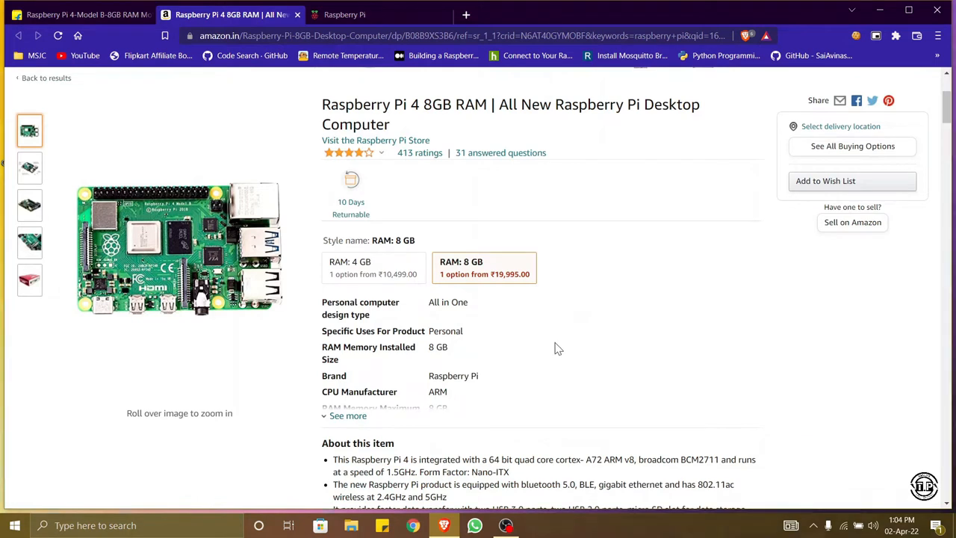
pyautogui.moveTo(555, 343)
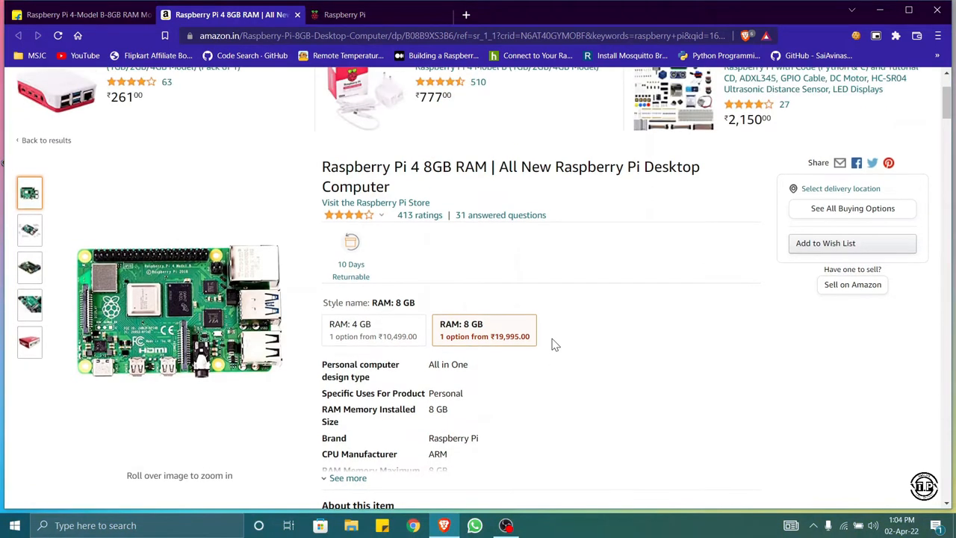
pyautogui.moveTo(739, 293)
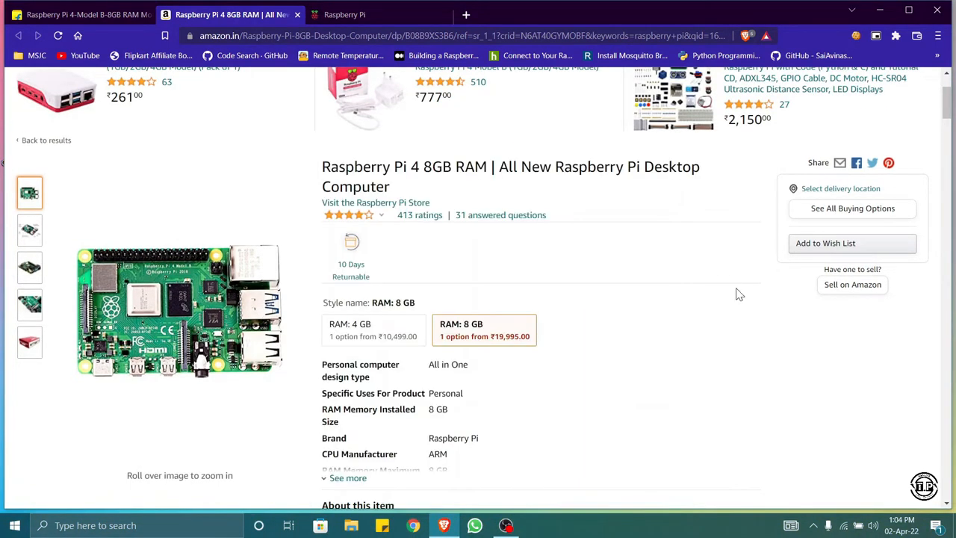
pyautogui.moveTo(727, 319)
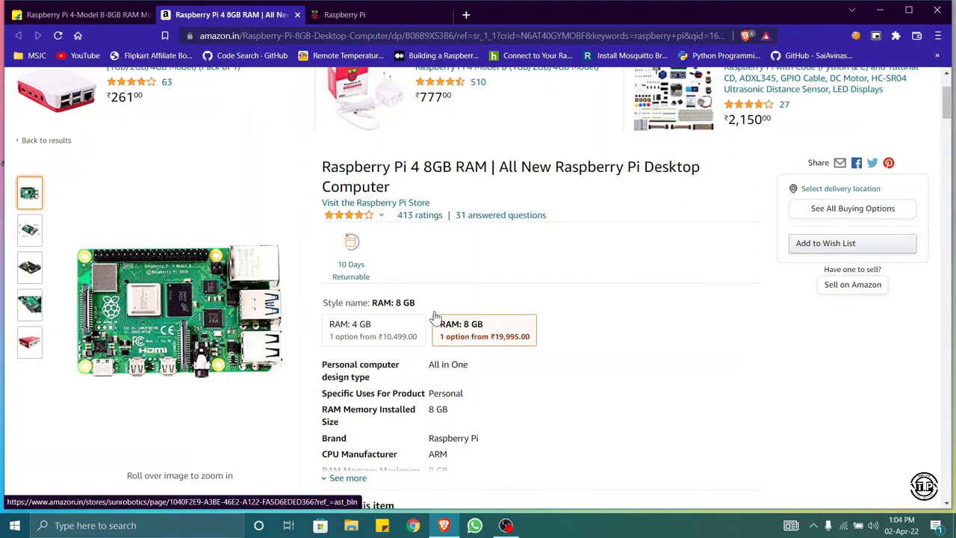
pyautogui.moveTo(511, 340)
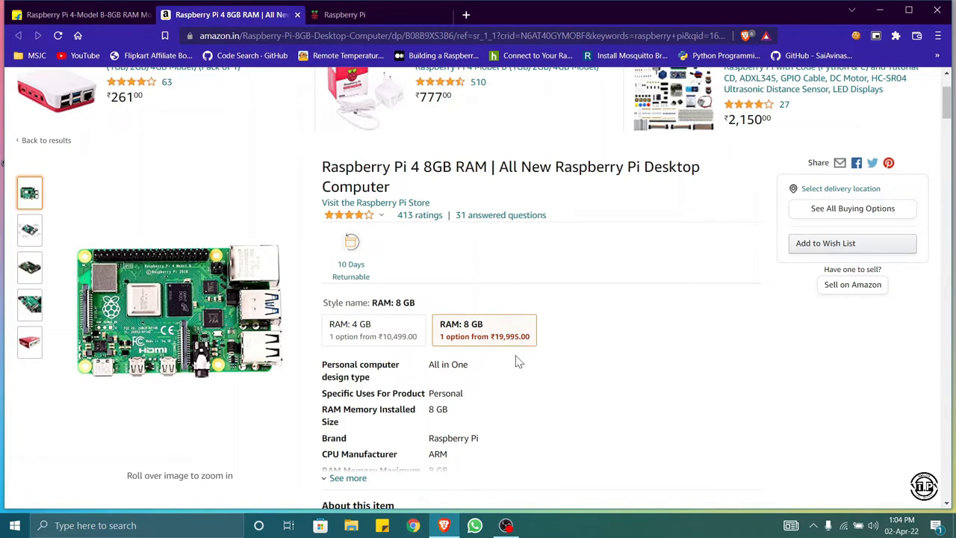
pyautogui.moveTo(424, 295)
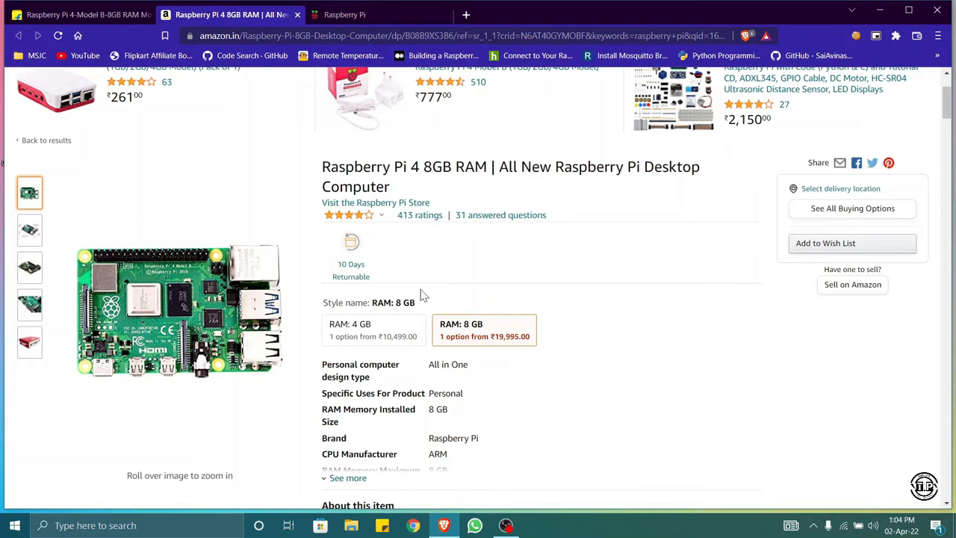
# Go to the Raspberry Pi homepage and browse its Products page down to Raspberry Pi 4 Model B
pyautogui.click(75, 13)
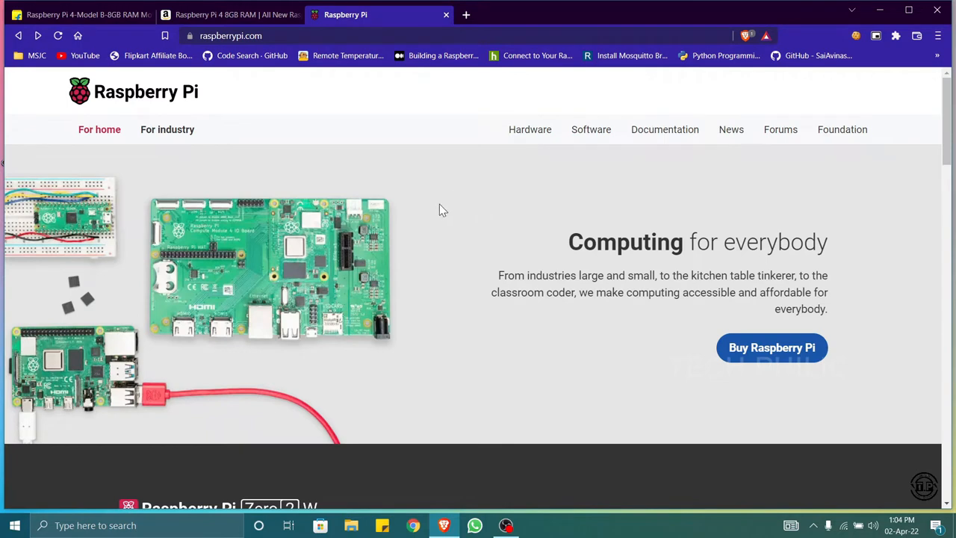
pyautogui.moveTo(459, 209)
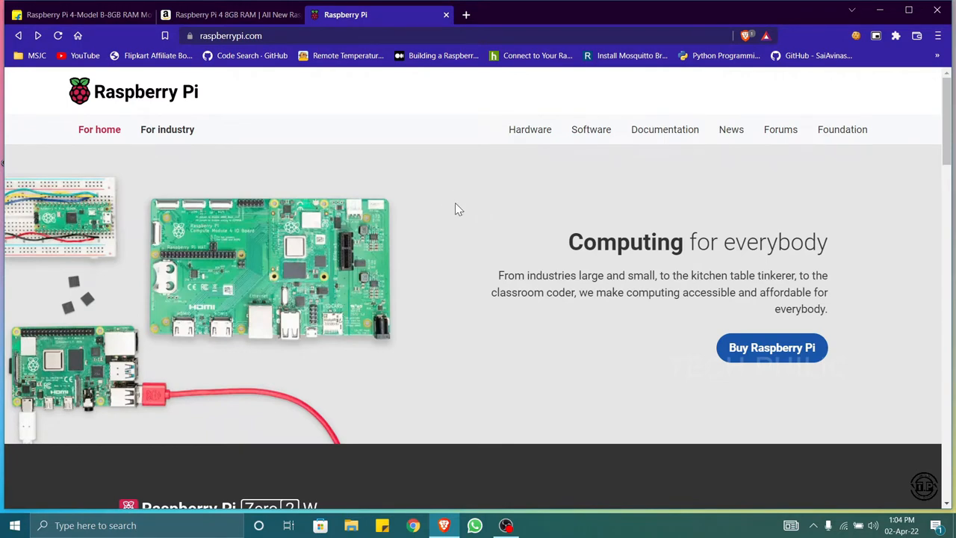
pyautogui.moveTo(463, 208)
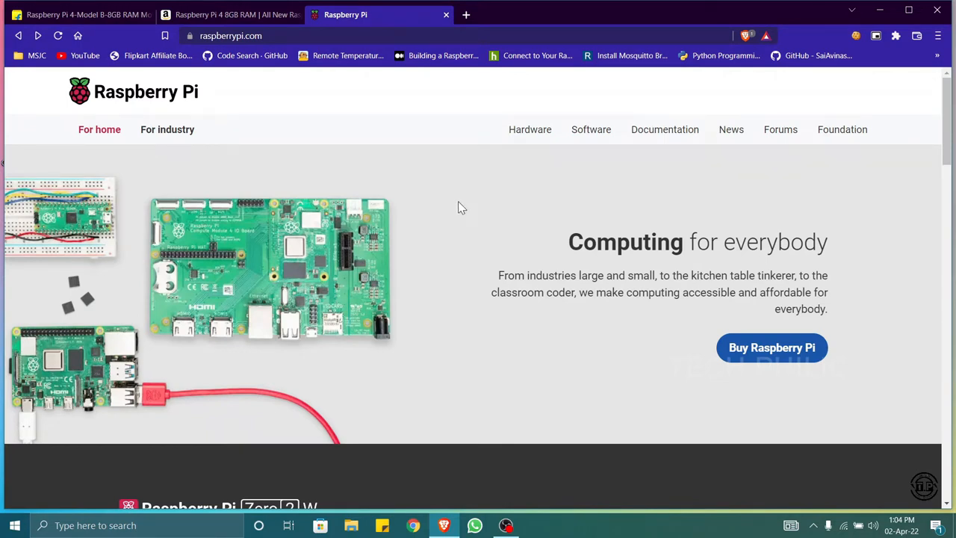
pyautogui.moveTo(466, 227)
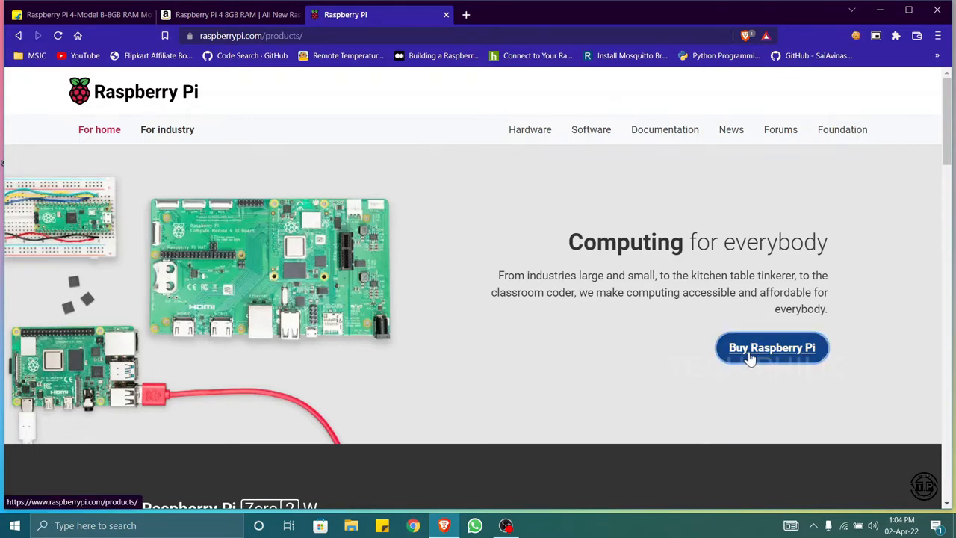
pyautogui.click(770, 346)
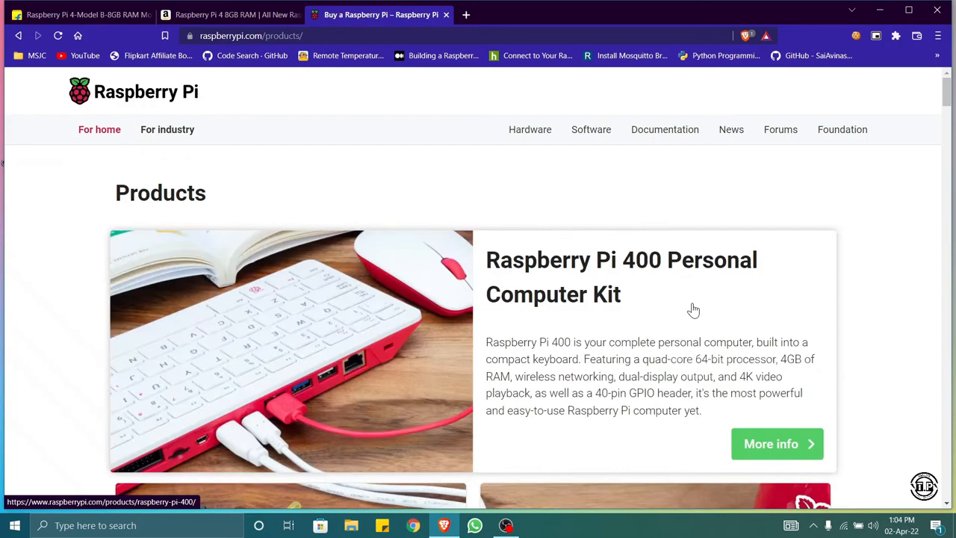
pyautogui.scroll(-3)
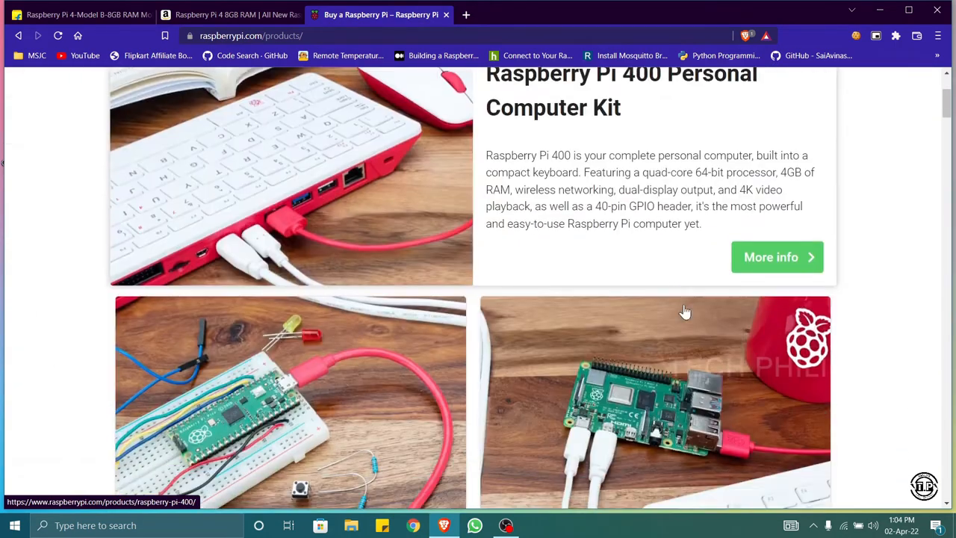
pyautogui.scroll(-3)
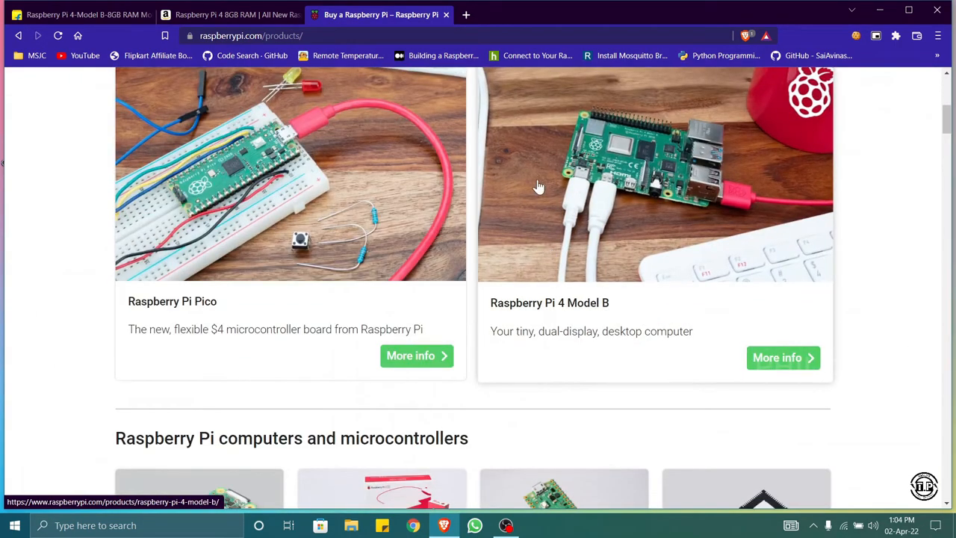
pyautogui.scroll(3)
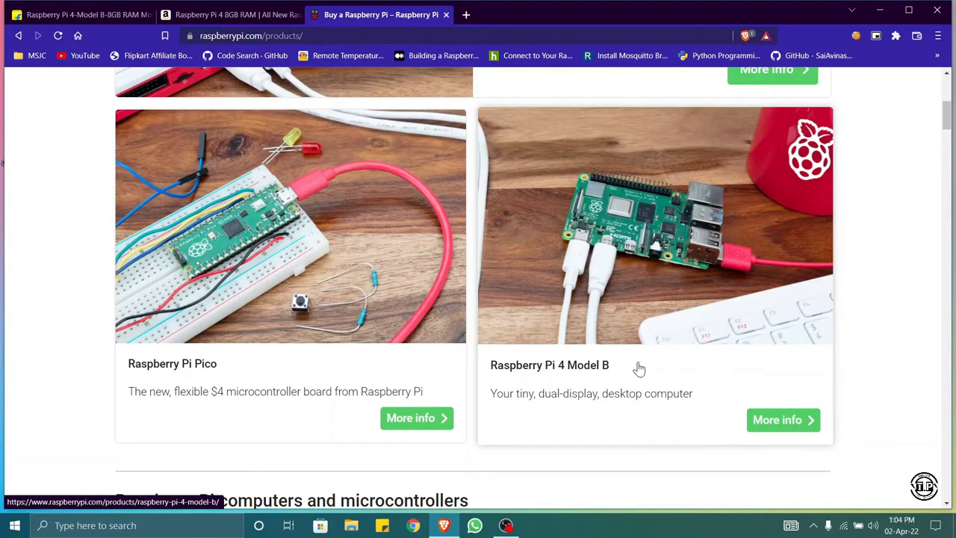
pyautogui.moveTo(781, 422)
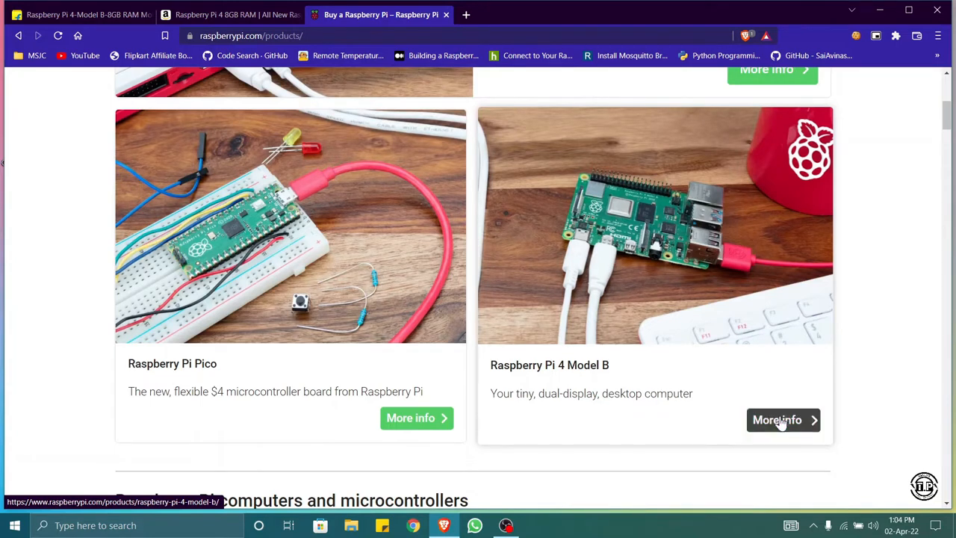
pyautogui.moveTo(665, 298)
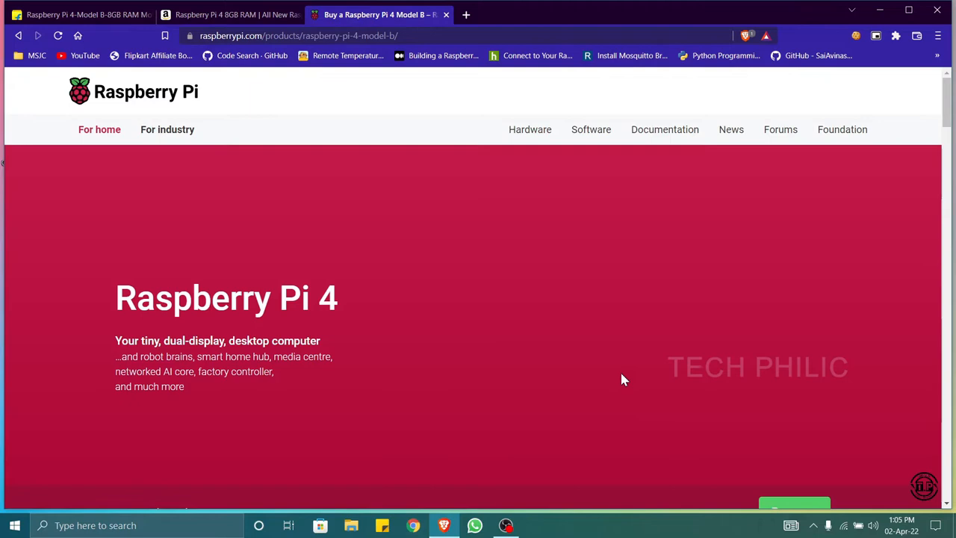
pyautogui.scroll(-3)
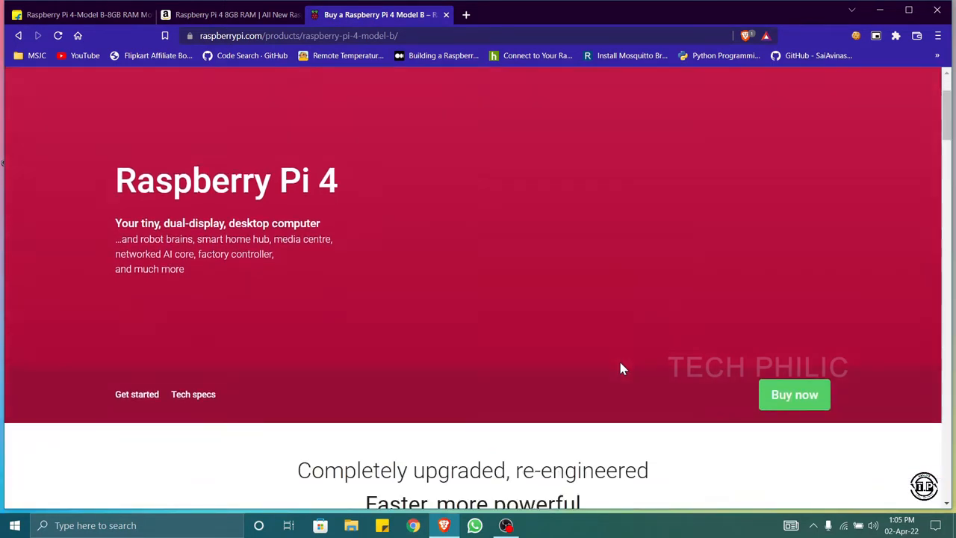
pyautogui.scroll(-3)
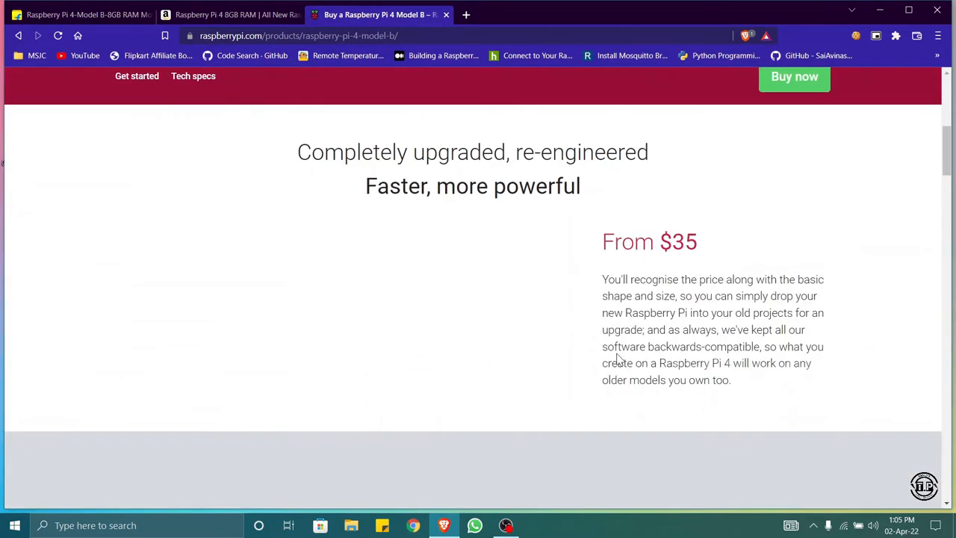
pyautogui.scroll(3)
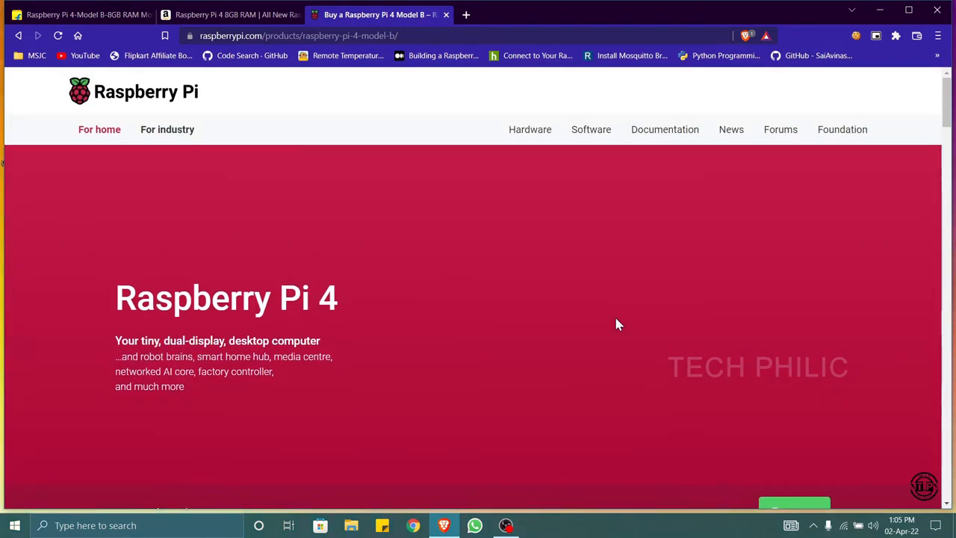
pyautogui.scroll(-3)
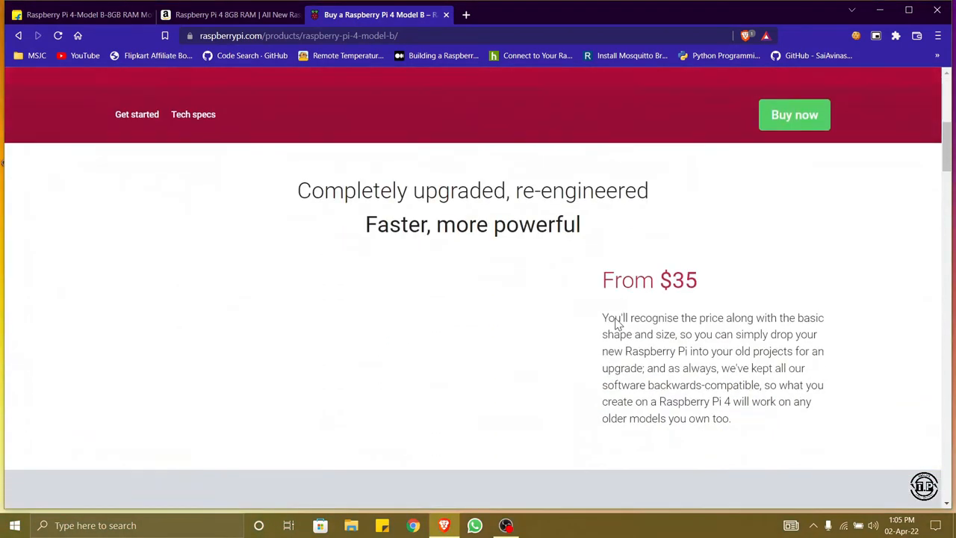
pyautogui.scroll(3)
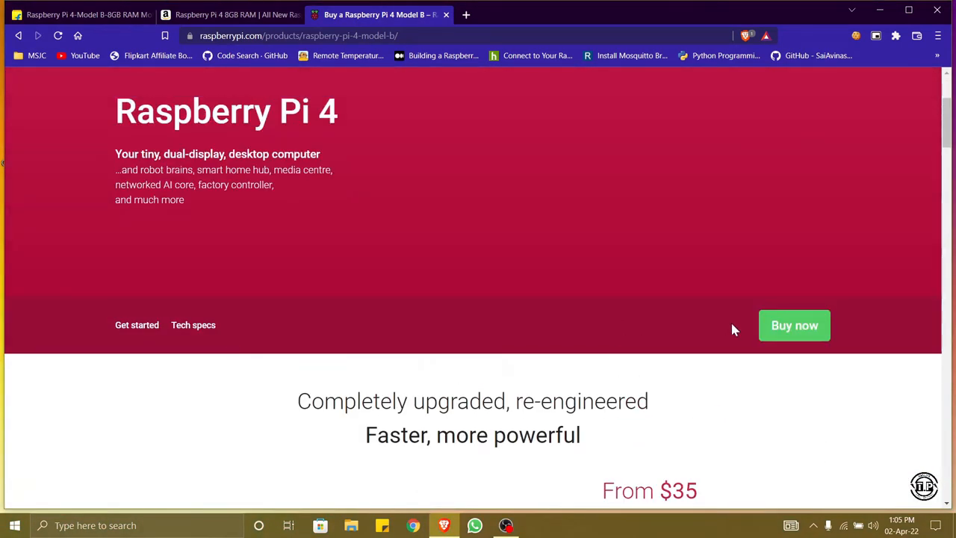
pyautogui.moveTo(784, 326)
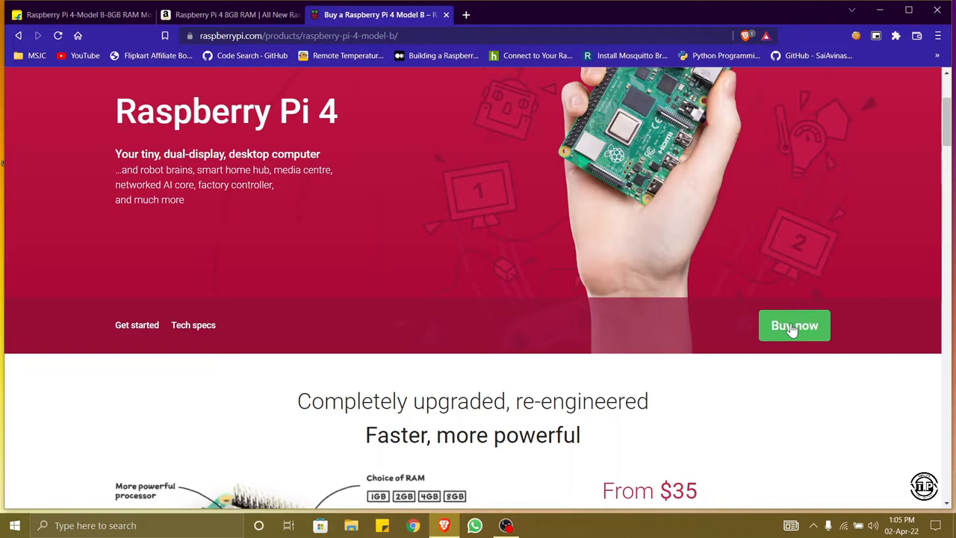
# Show the Buy now resellers for the 8GB RAM model in India and open Robocraze in a new tab
pyautogui.click(794, 325)
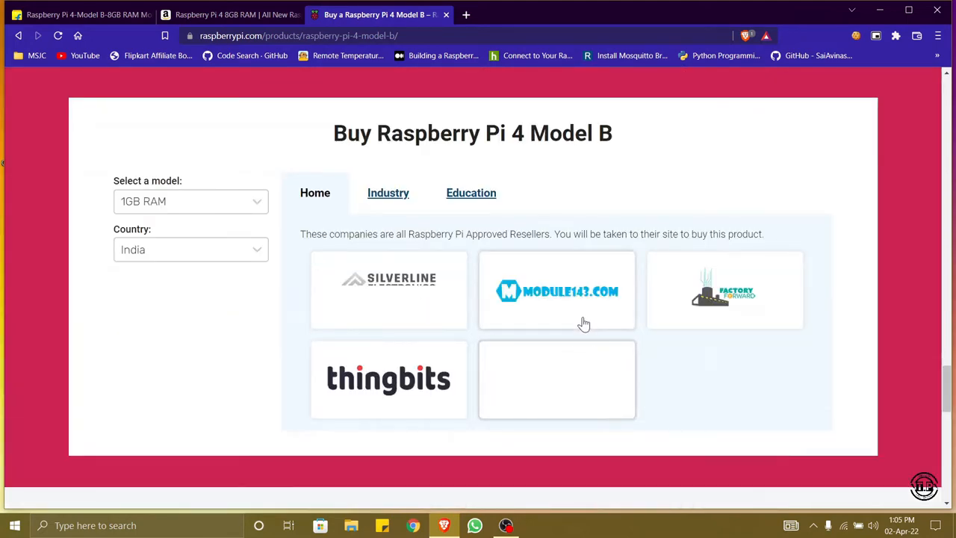
pyautogui.moveTo(242, 207)
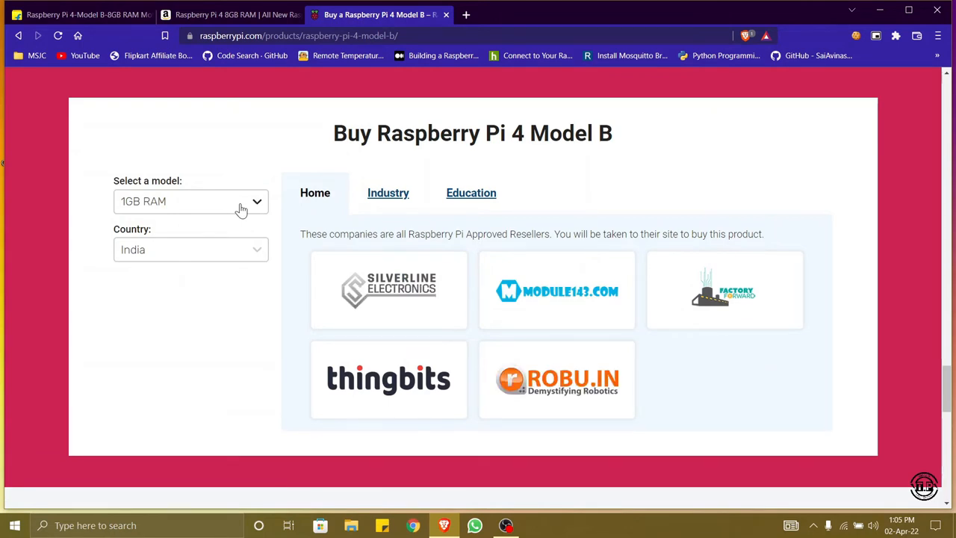
pyautogui.click(191, 200)
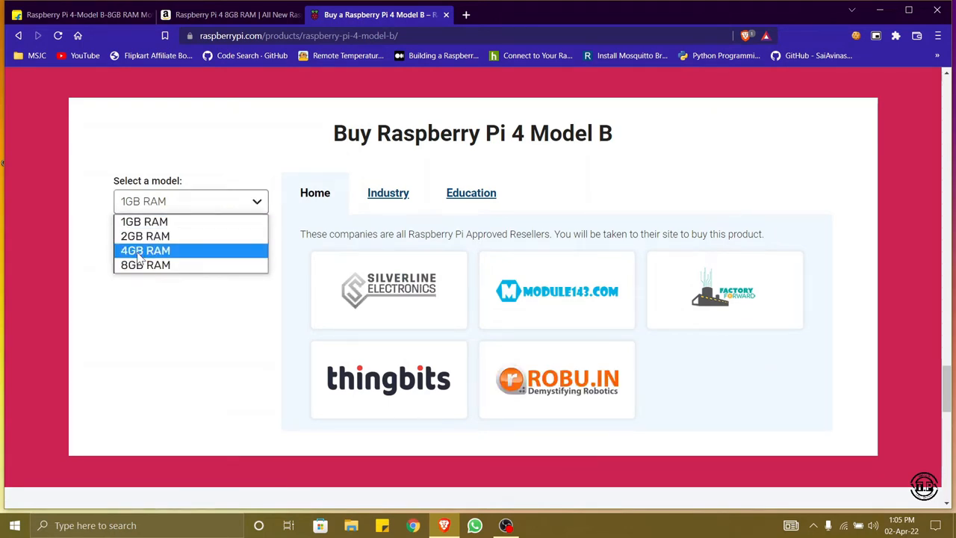
pyautogui.click(147, 265)
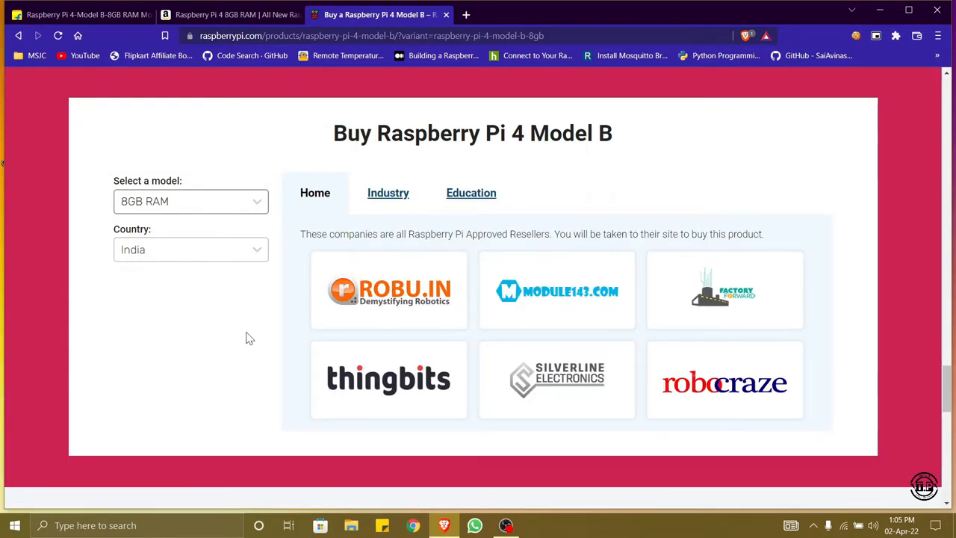
pyautogui.moveTo(493, 296)
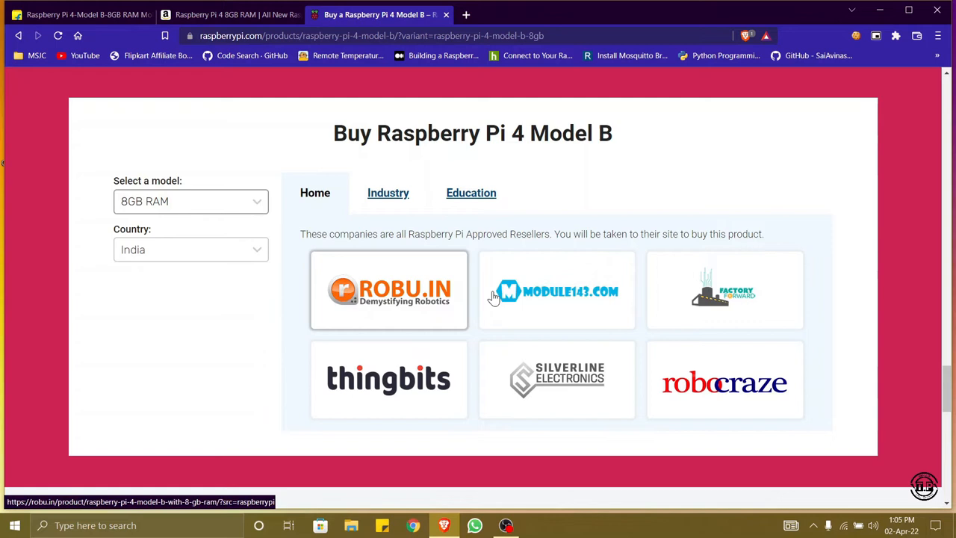
pyautogui.moveTo(400, 379)
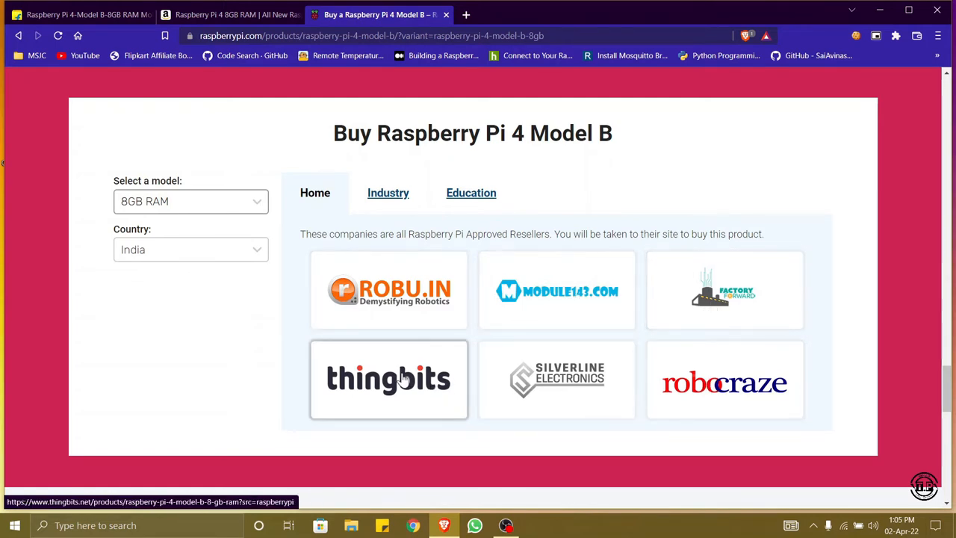
pyautogui.moveTo(681, 315)
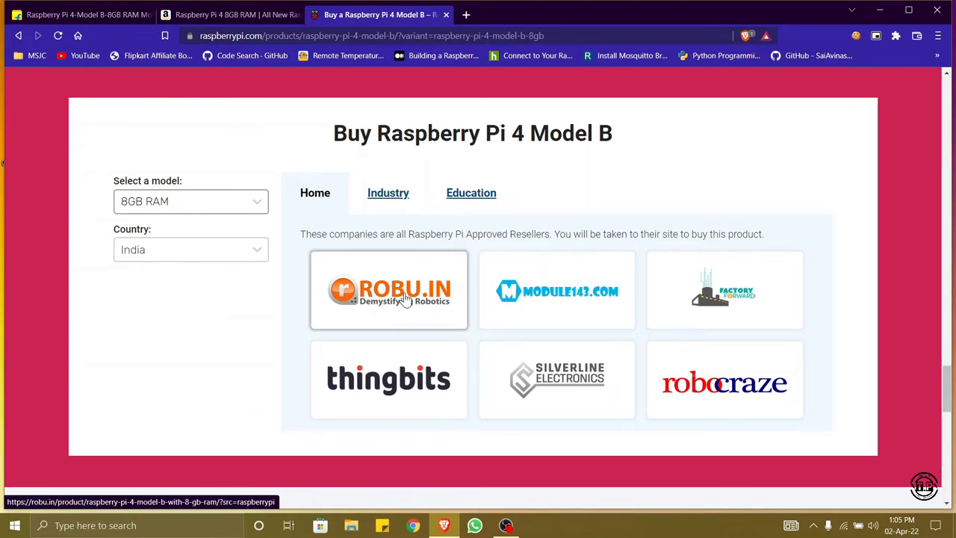
pyautogui.moveTo(442, 293)
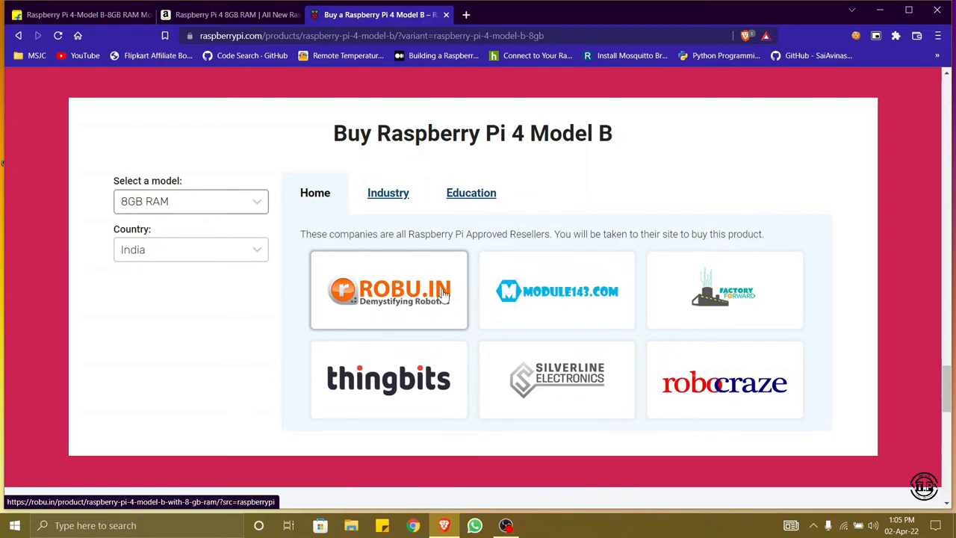
pyautogui.moveTo(684, 299)
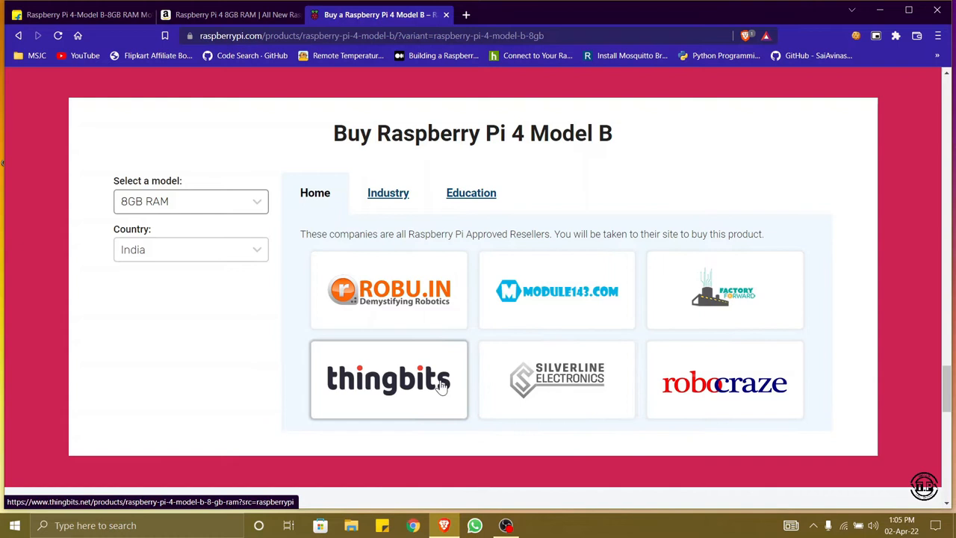
pyautogui.moveTo(436, 308)
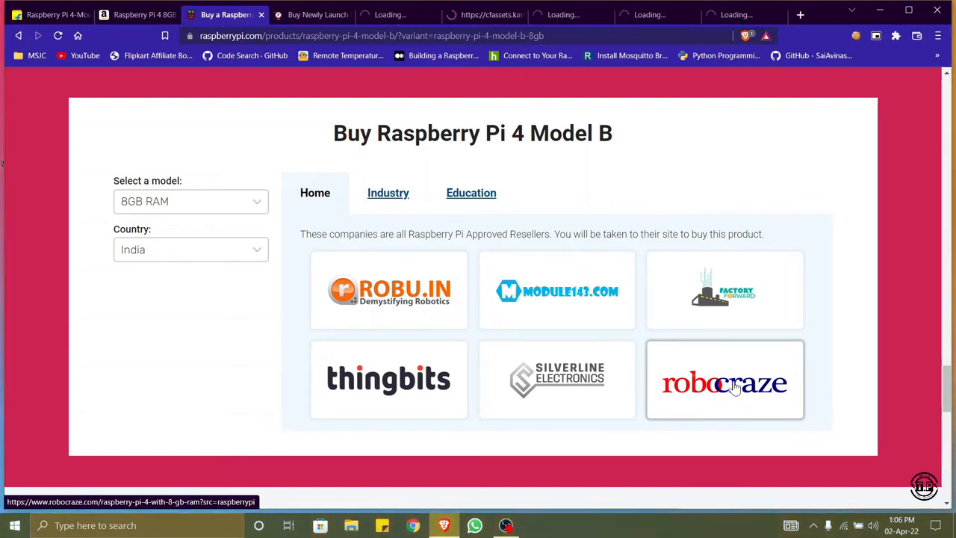
pyautogui.click(732, 382)
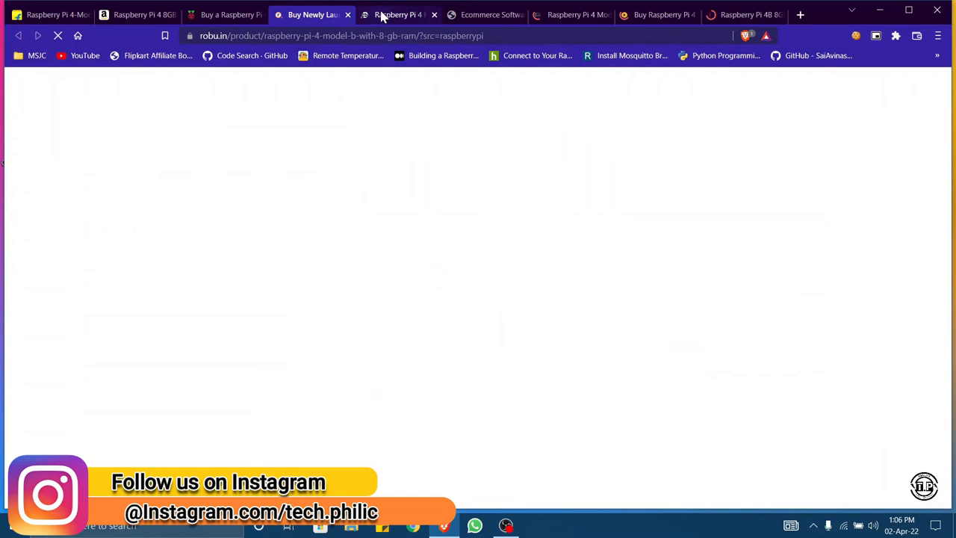
# View the Kartrocket maintenance tab, then Robocraze's sold-out 8GB listing at ₹9,150
pyautogui.click(481, 14)
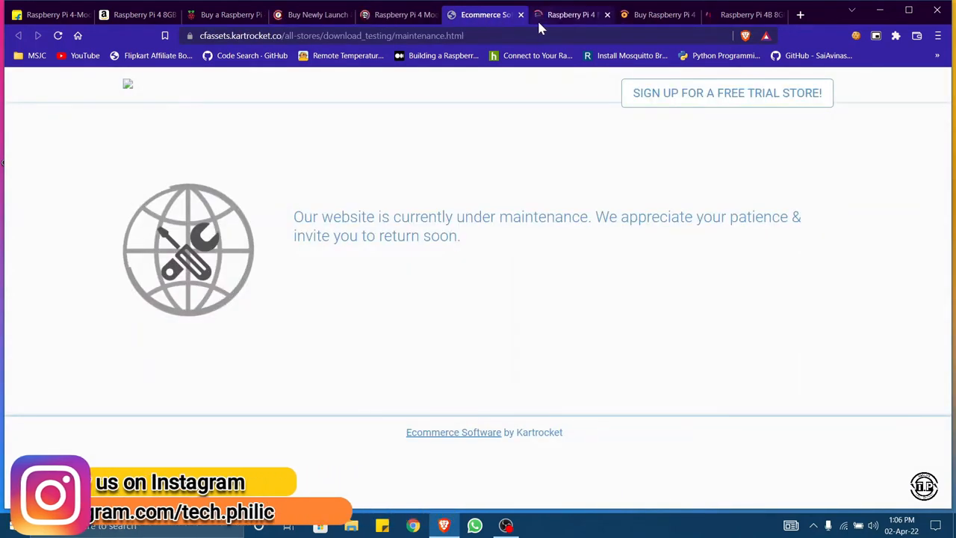
pyautogui.click(741, 15)
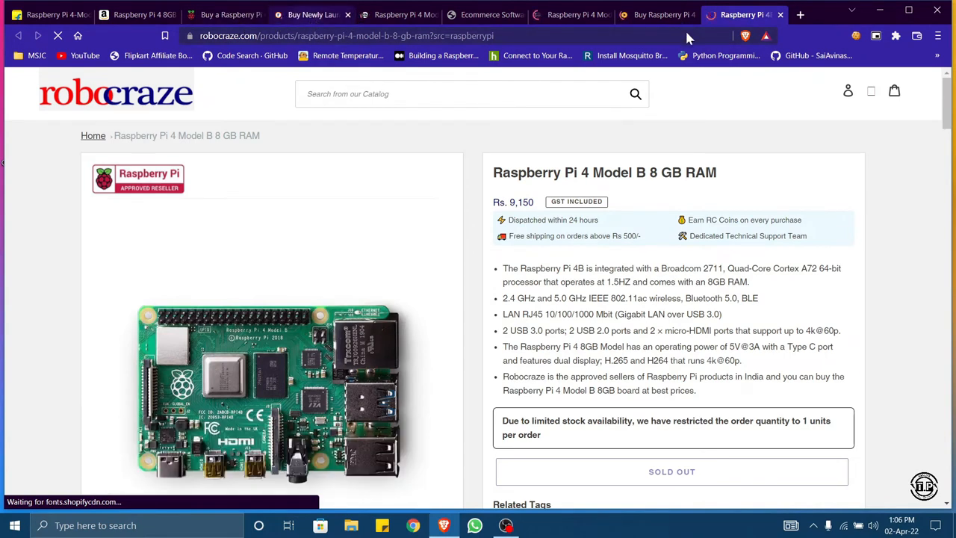
pyautogui.moveTo(513, 209)
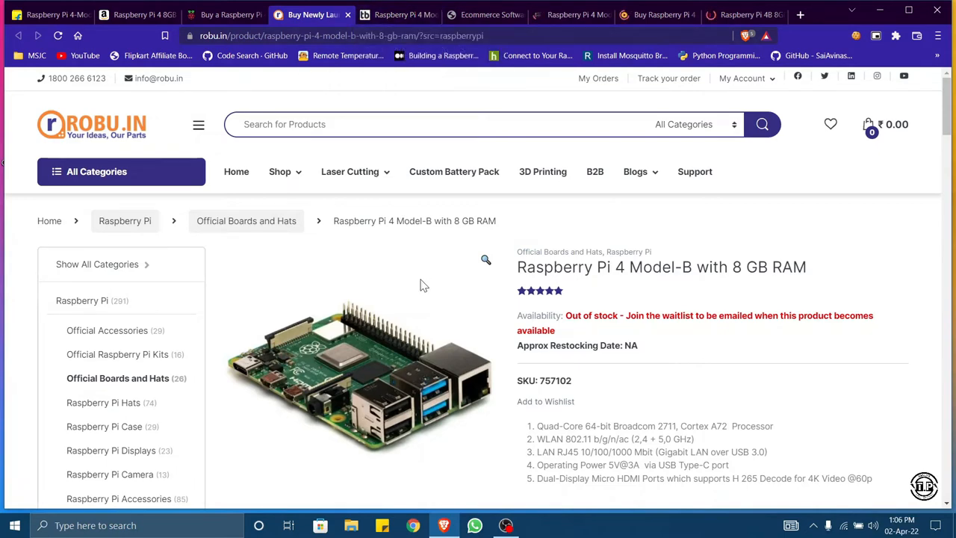
# Scroll Robu.in to the ₹6,849 out-of-stock price, then move to the Silverline Electronics tab
pyautogui.scroll(-3)
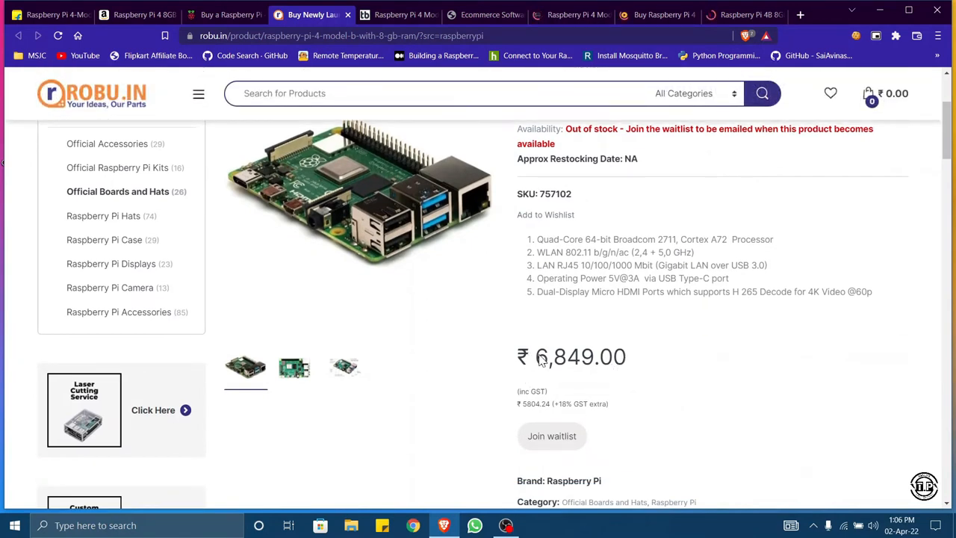
pyautogui.moveTo(594, 355)
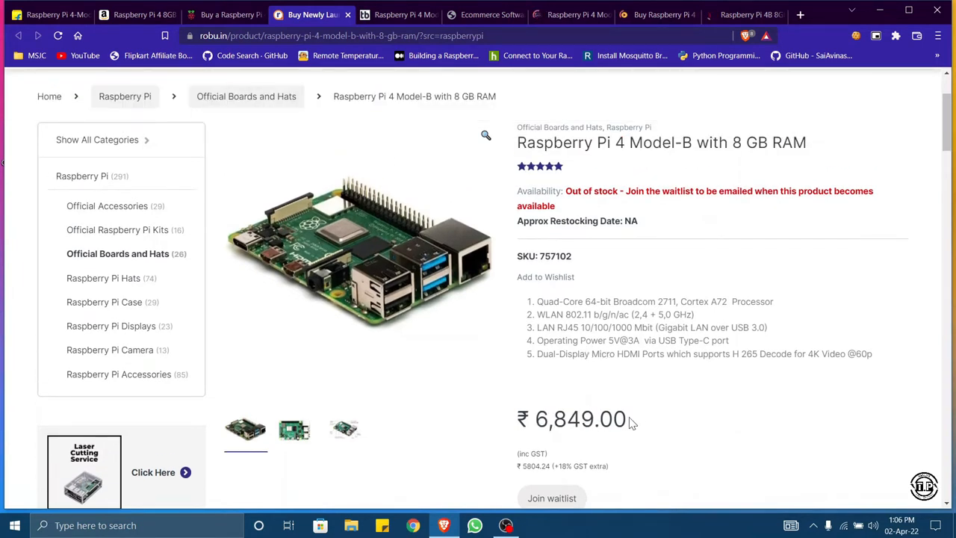
pyautogui.moveTo(624, 419)
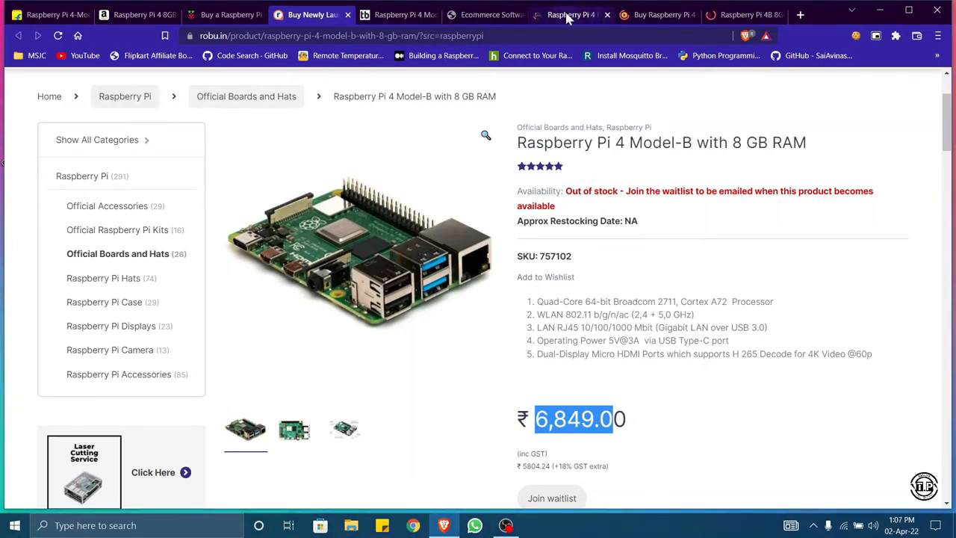
pyautogui.click(570, 15)
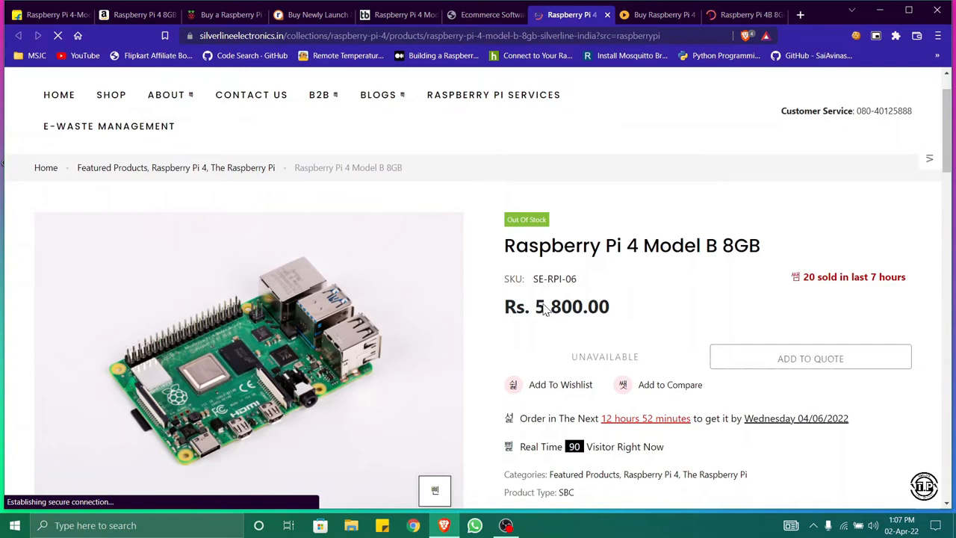
pyautogui.moveTo(620, 315)
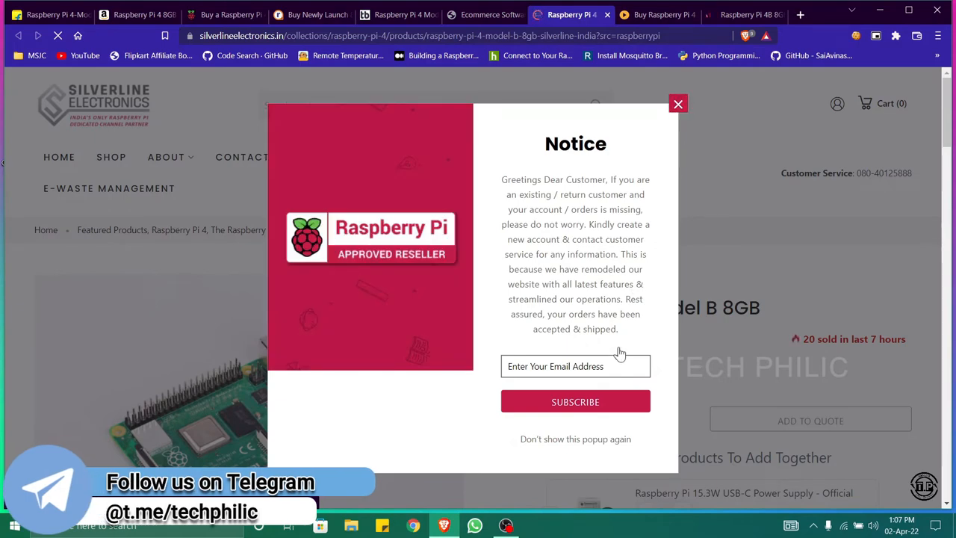
# Close Silverline's notice popup, recheck Robu.in, and scroll Silverline's Rs. 5,800 page to the Rs. 569 power supply
pyautogui.click(678, 103)
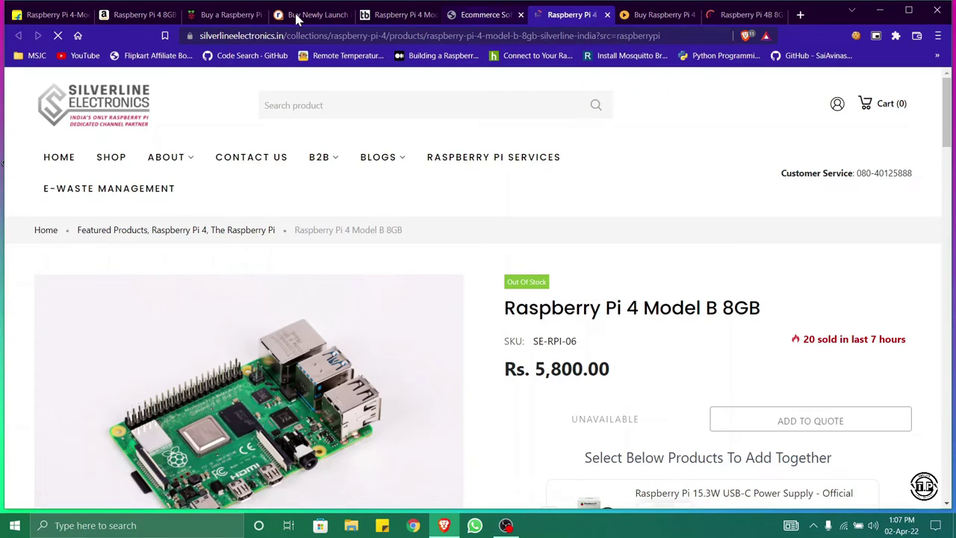
pyautogui.click(306, 15)
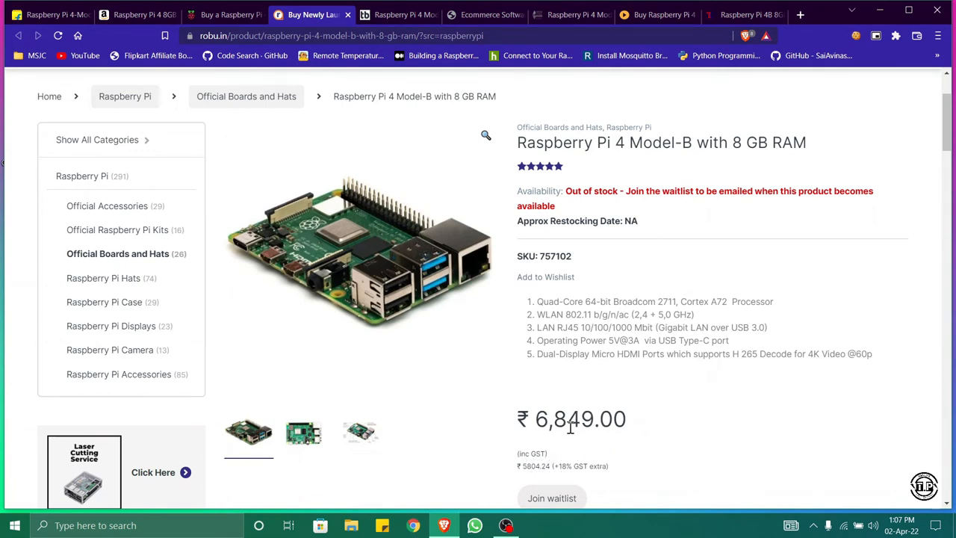
pyautogui.click(568, 15)
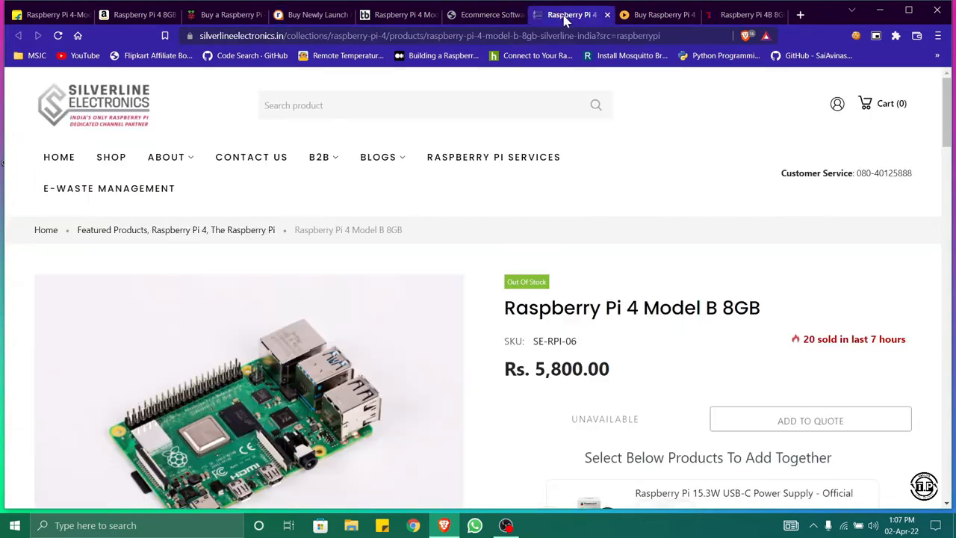
pyautogui.moveTo(526, 376)
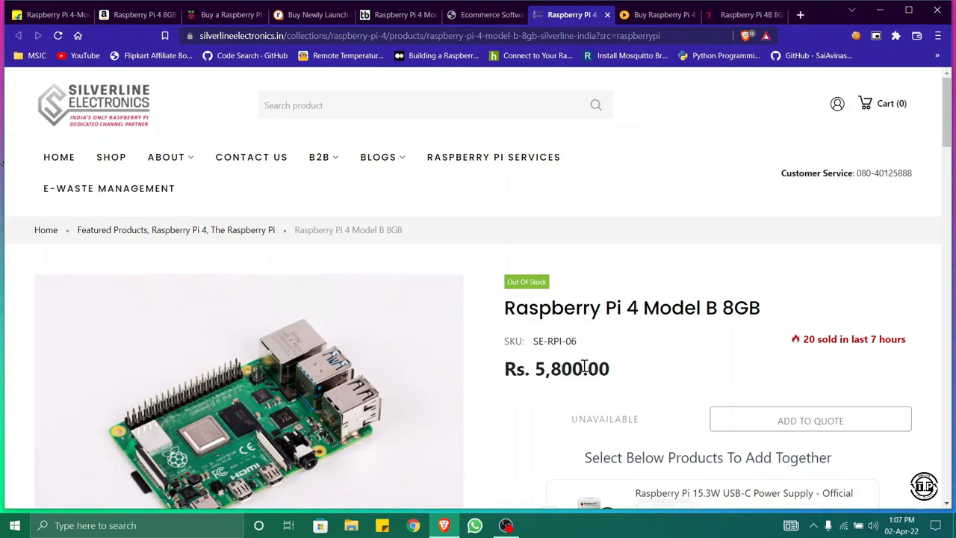
pyautogui.scroll(-3)
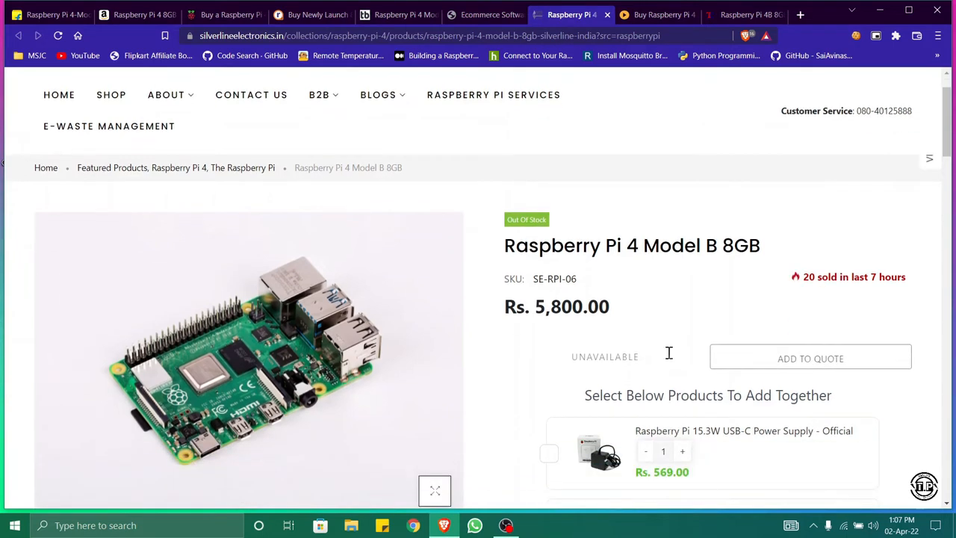
pyautogui.moveTo(624, 316)
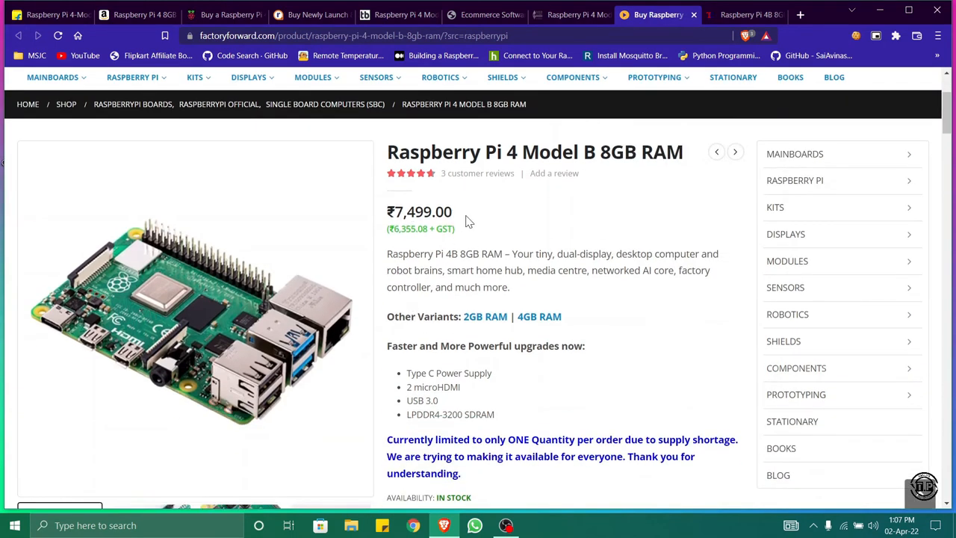
# Scroll up the Factory Forward ₹7,499 page, then view Thingbits' ₹5,919 out-of-stock listing
pyautogui.scroll(3)
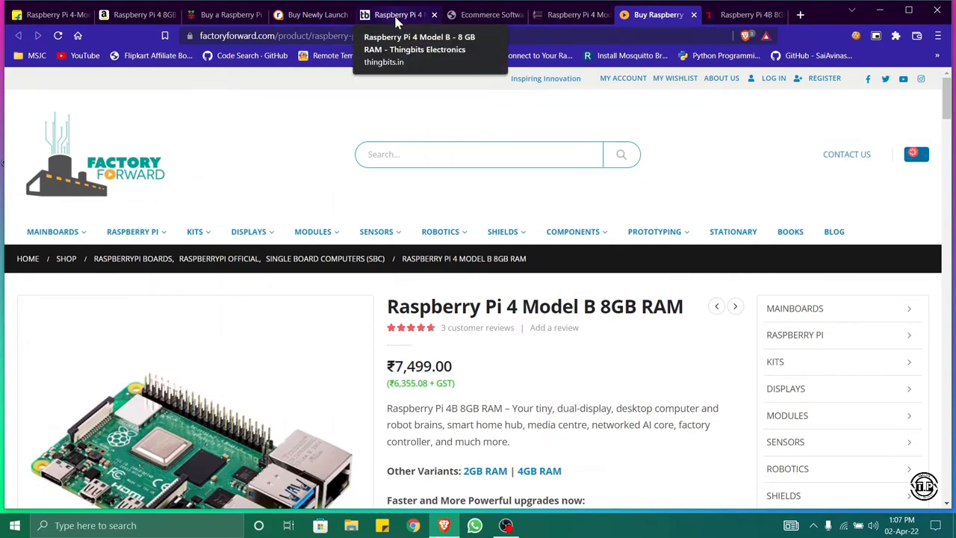
pyautogui.click(390, 15)
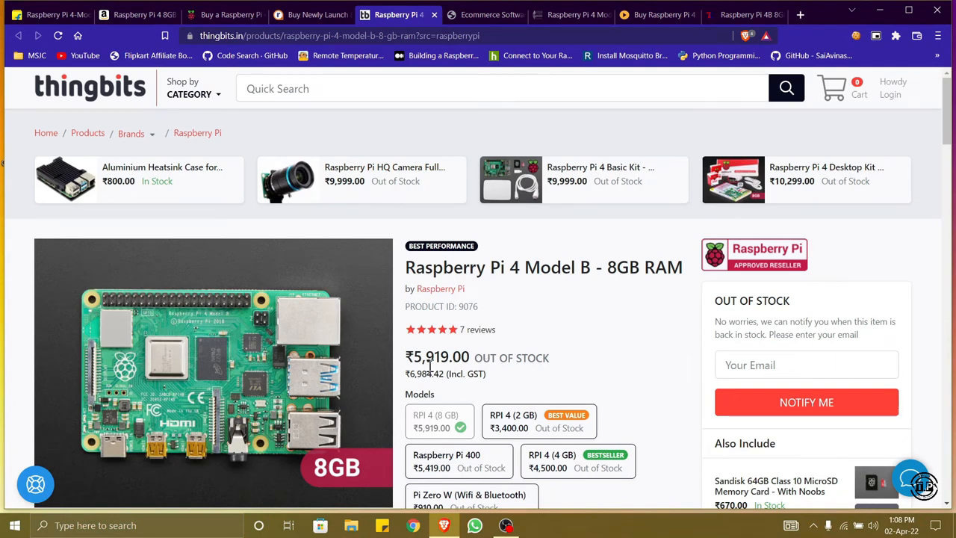
pyautogui.moveTo(502, 373)
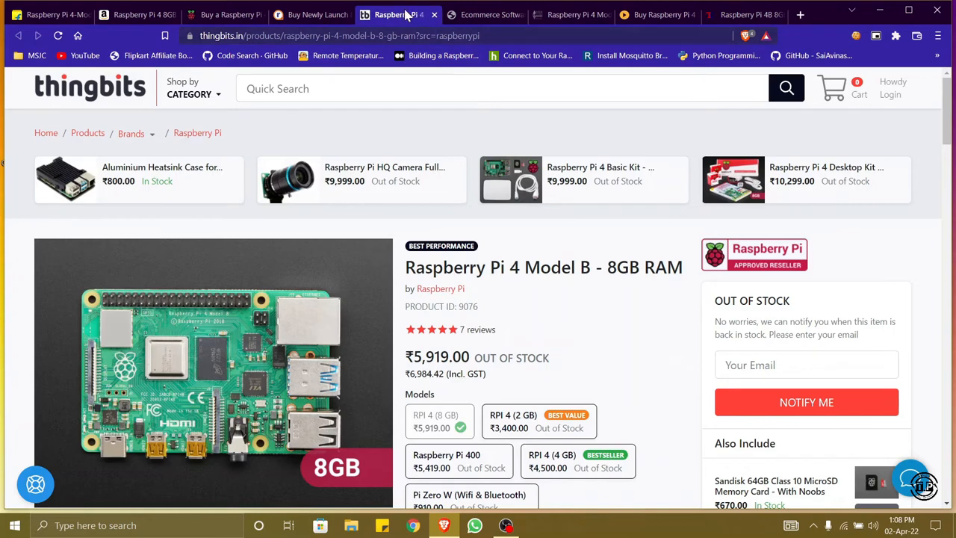
pyautogui.moveTo(328, 15)
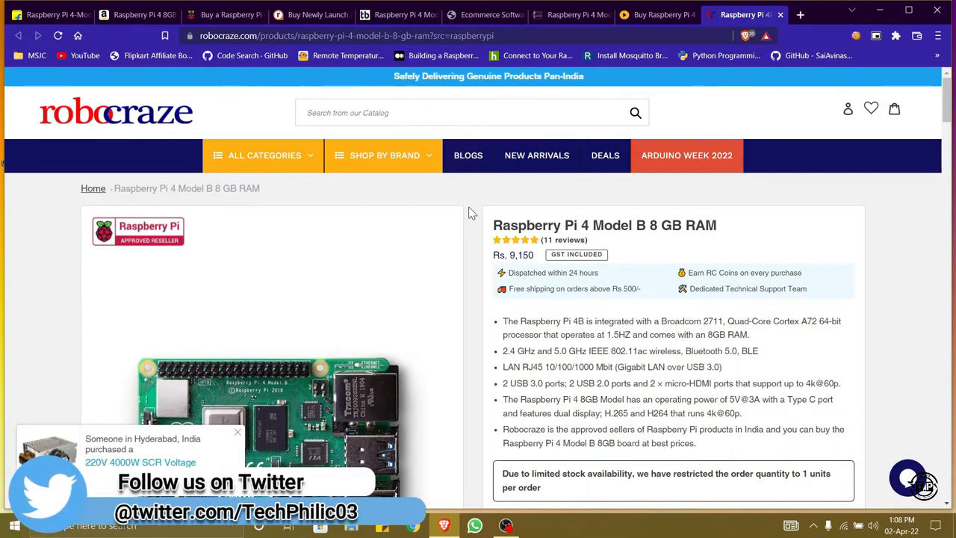
# Recheck Robocraze's ₹9,150 page, return to Silverline's 8GB listing and scroll to its 4GB/2GB cards and footer
pyautogui.click(238, 432)
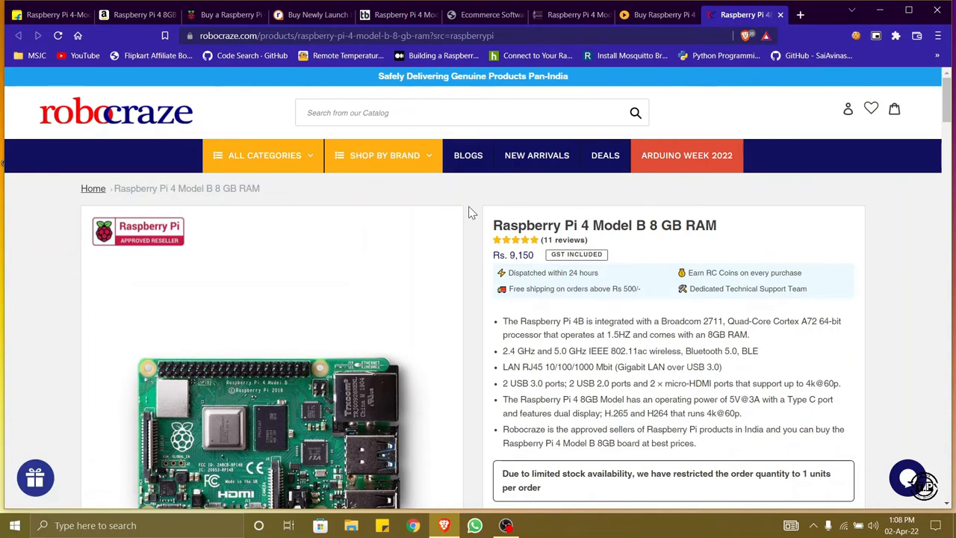
pyautogui.moveTo(397, 15)
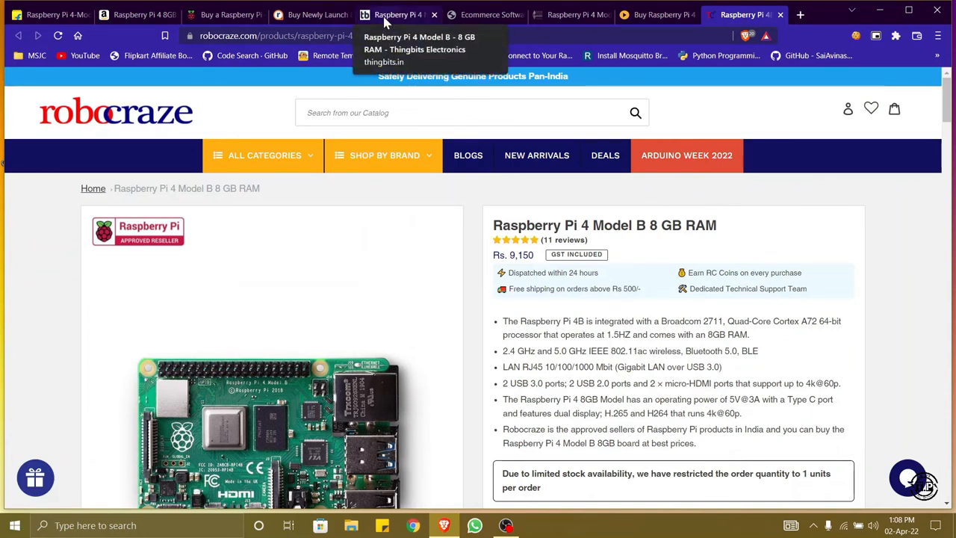
pyautogui.moveTo(326, 15)
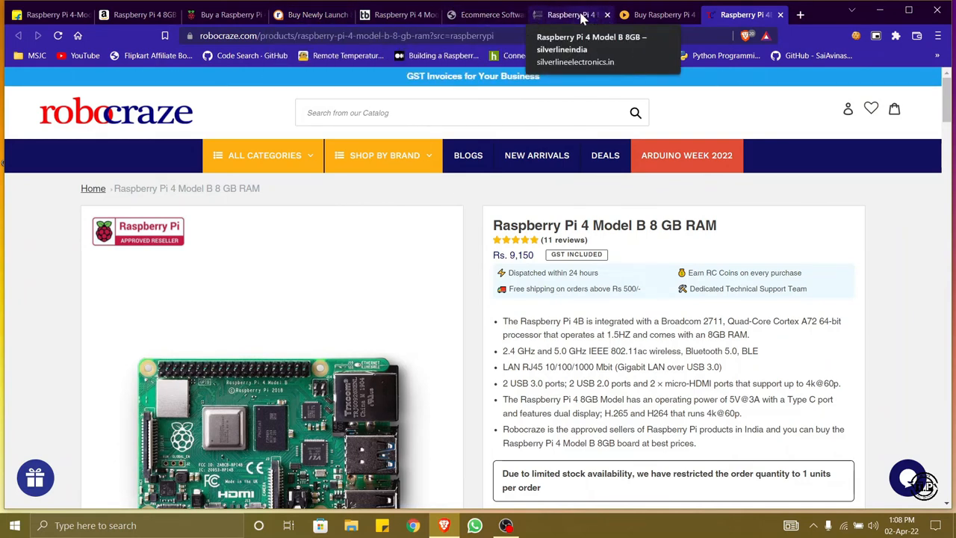
pyautogui.click(571, 15)
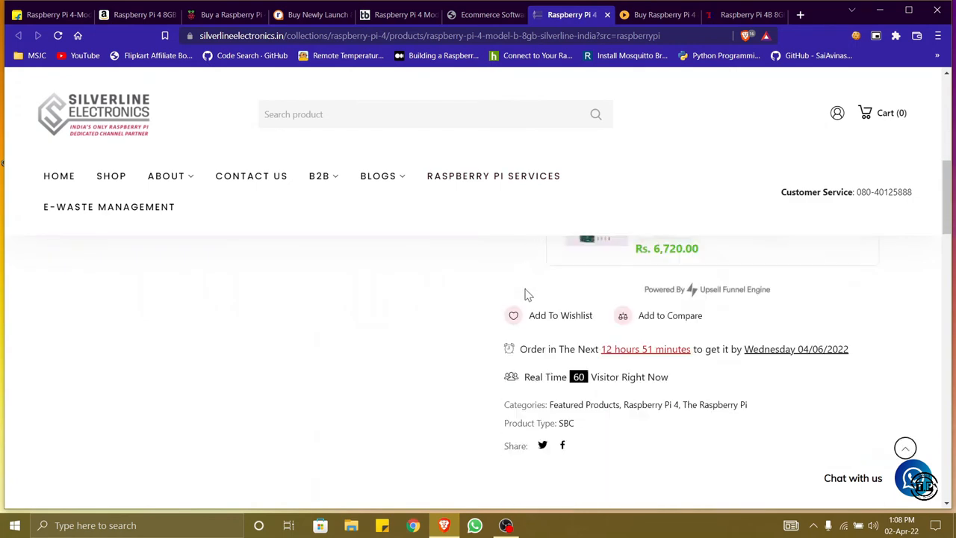
pyautogui.scroll(-3)
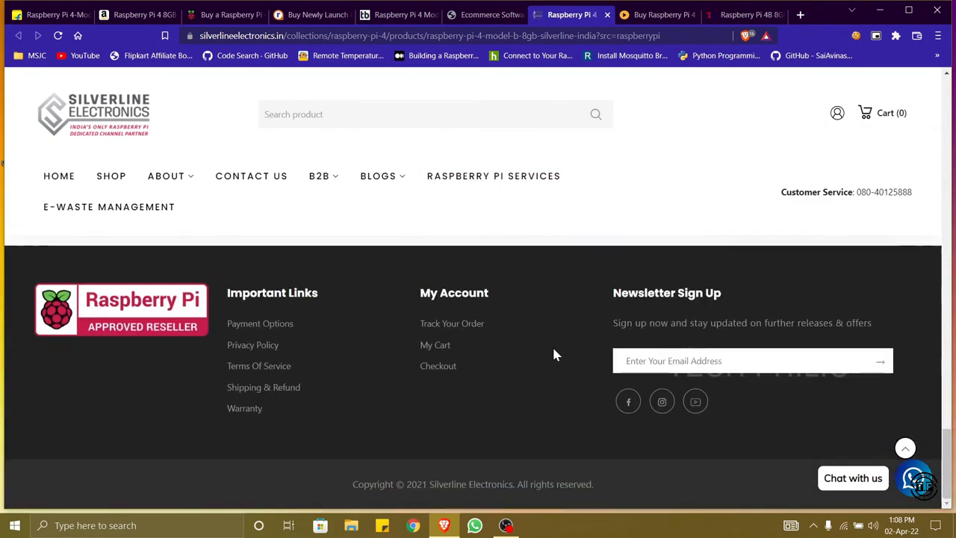
pyautogui.moveTo(103, 313)
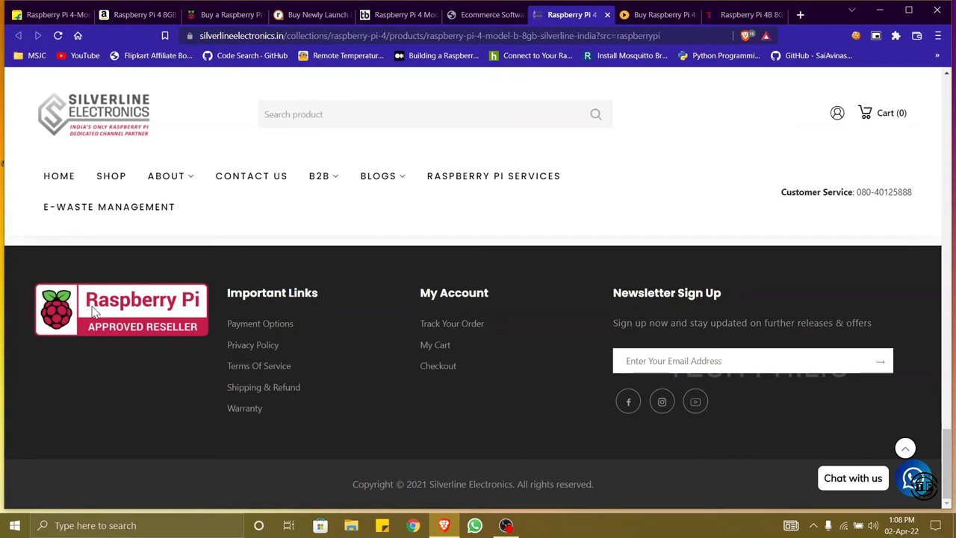
pyautogui.moveTo(152, 327)
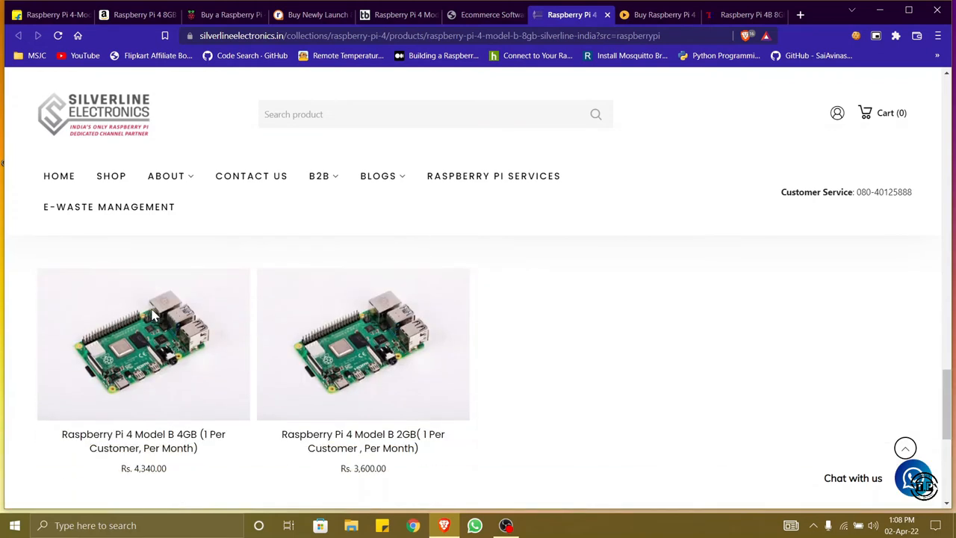
pyautogui.moveTo(593, 329)
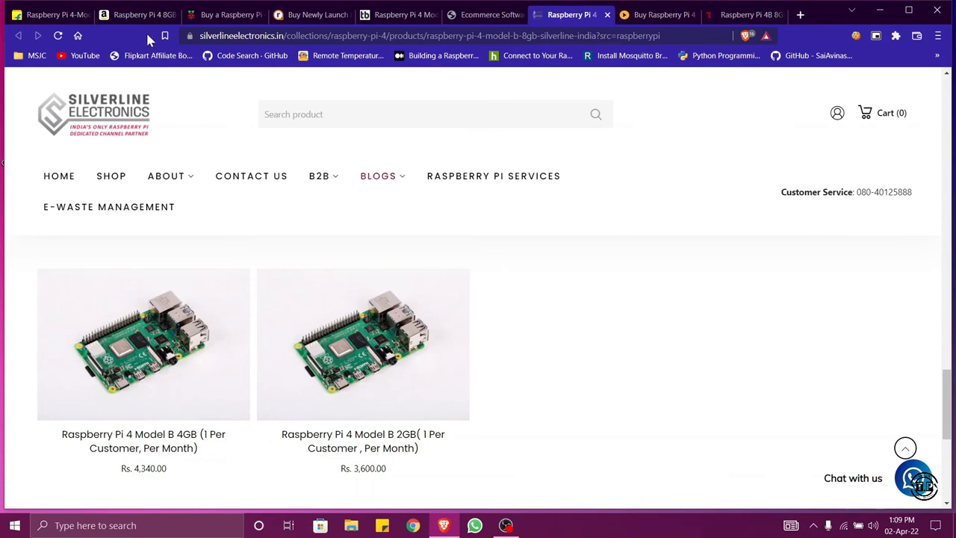
# Flip between the Amazon ₹19,995 and Flipkart ₹8,450 tabs, then close the Brave window
pyautogui.click(135, 15)
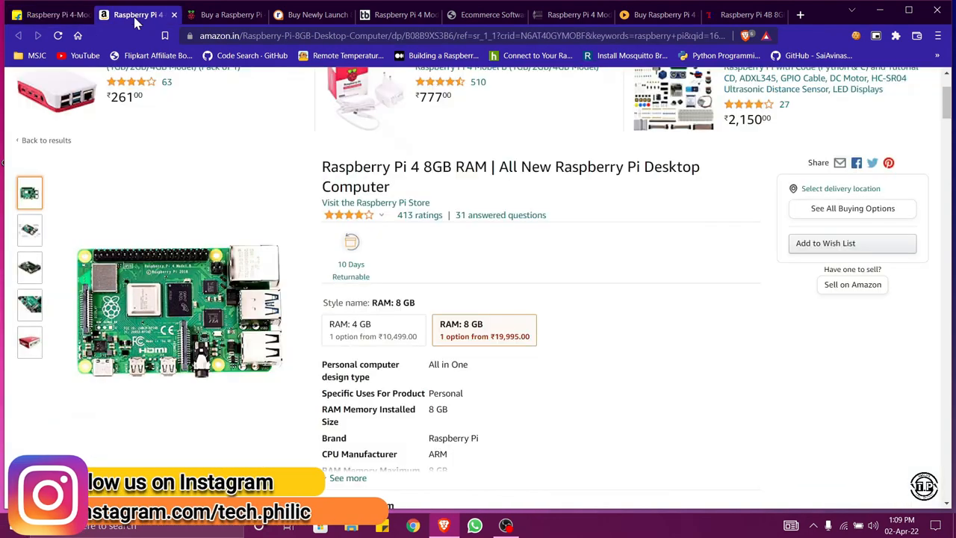
pyautogui.click(48, 15)
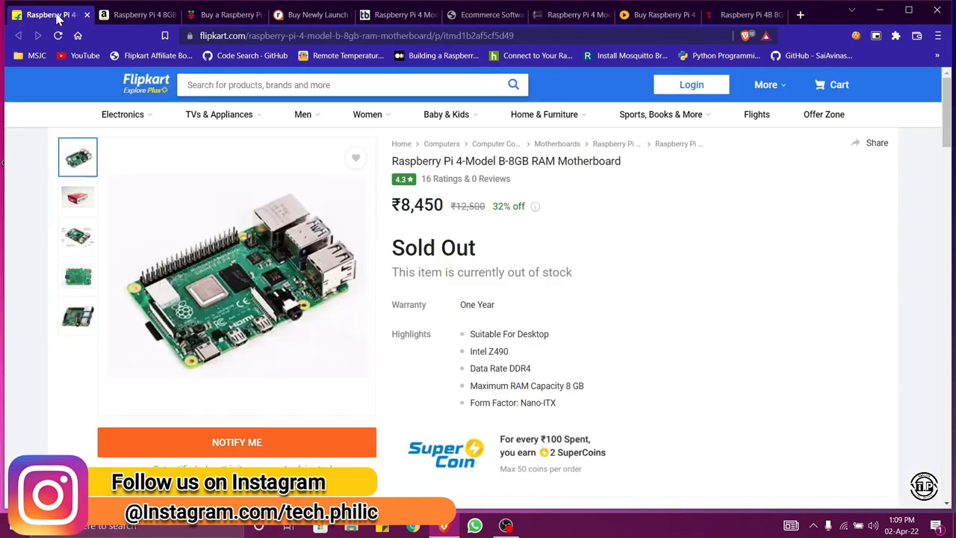
pyautogui.click(134, 15)
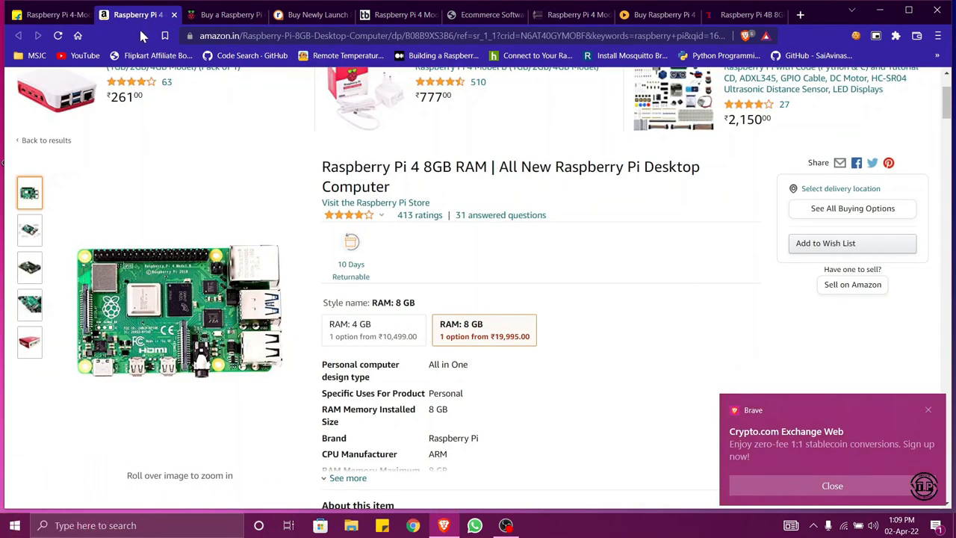
pyautogui.moveTo(172, 176)
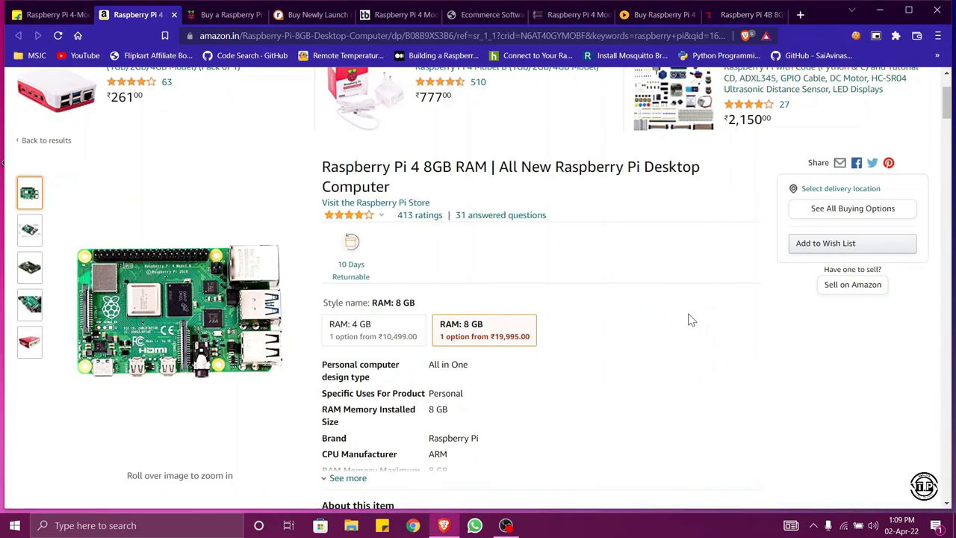
pyautogui.moveTo(646, 309)
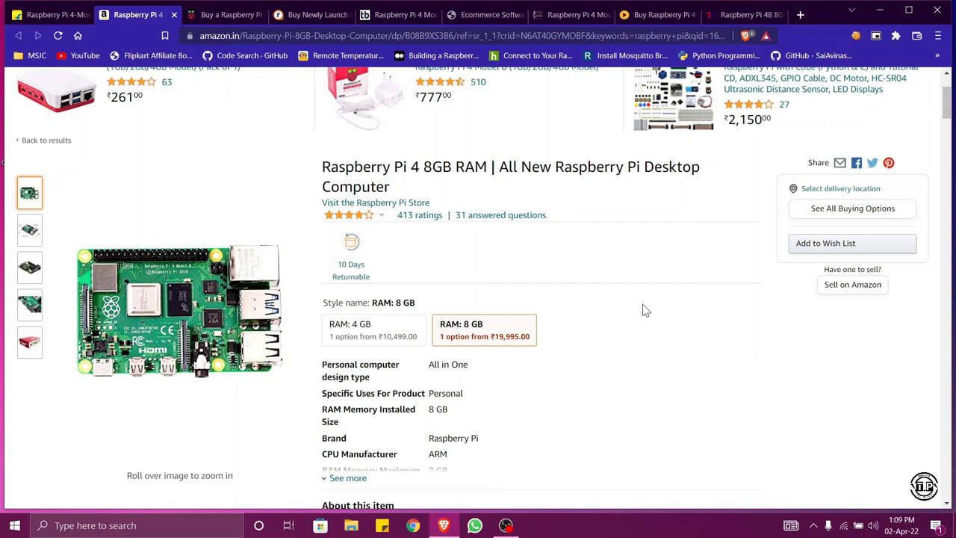
pyautogui.moveTo(645, 310)
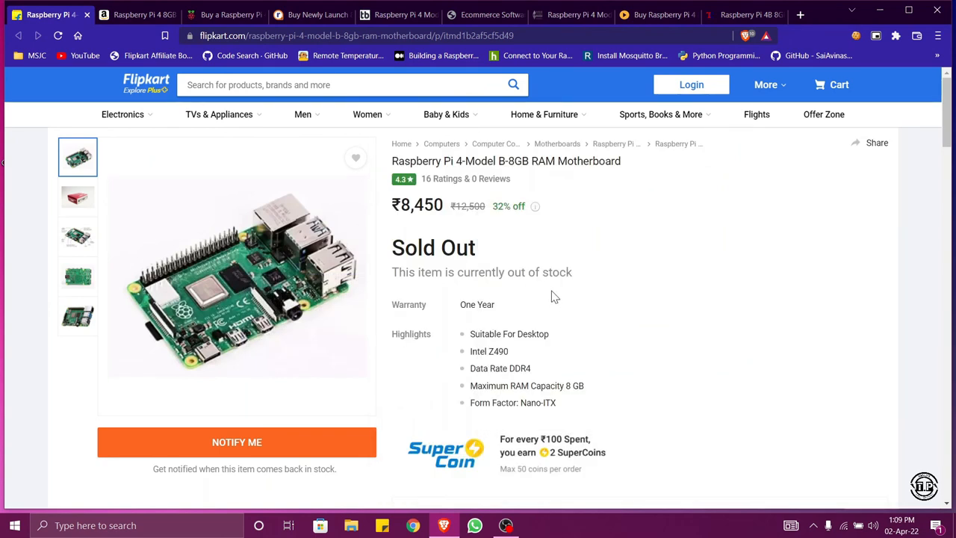
pyautogui.moveTo(560, 308)
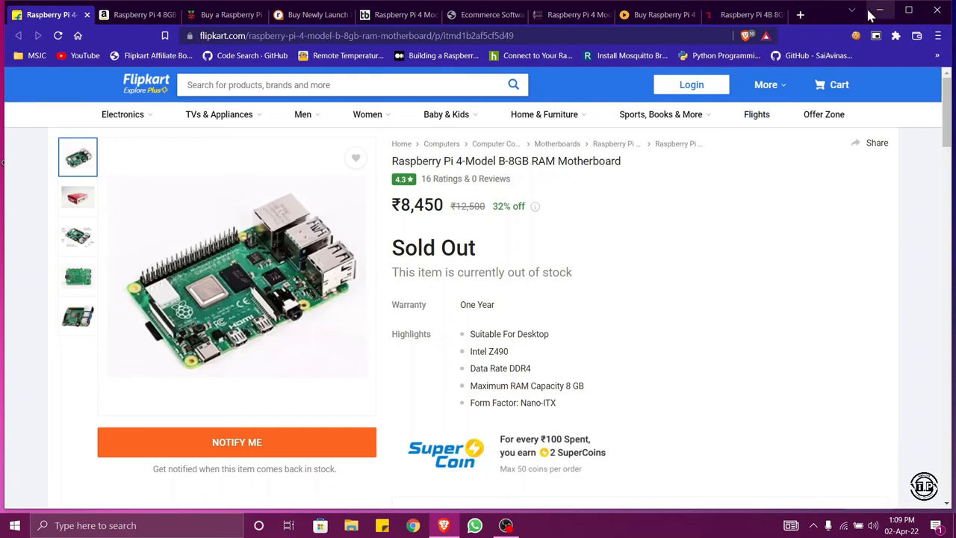
pyautogui.click(892, 11)
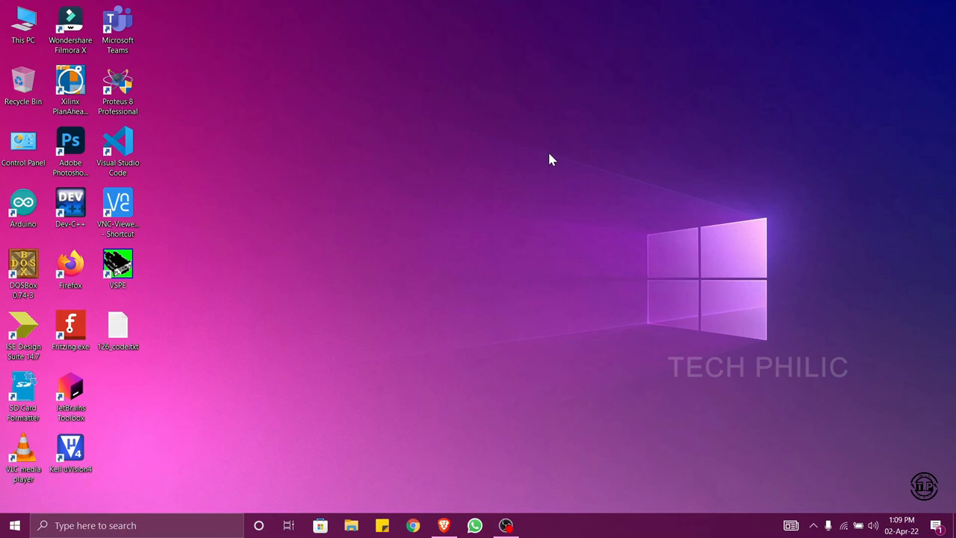
pyautogui.moveTo(521, 158)
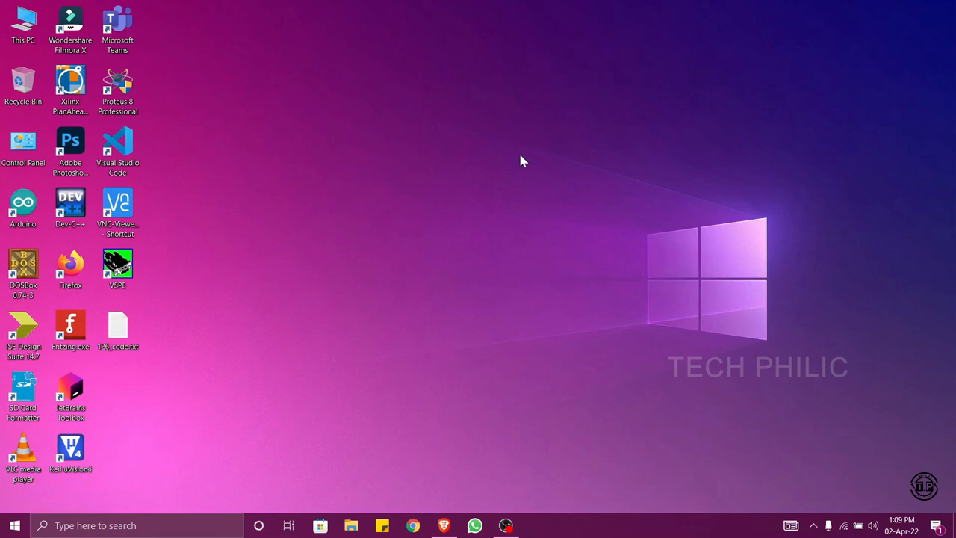
pyautogui.moveTo(529, 231)
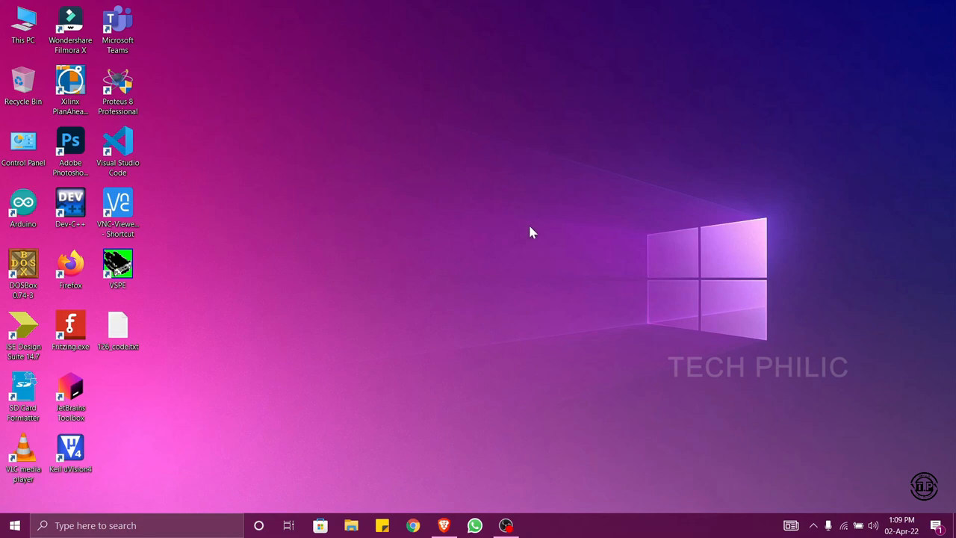